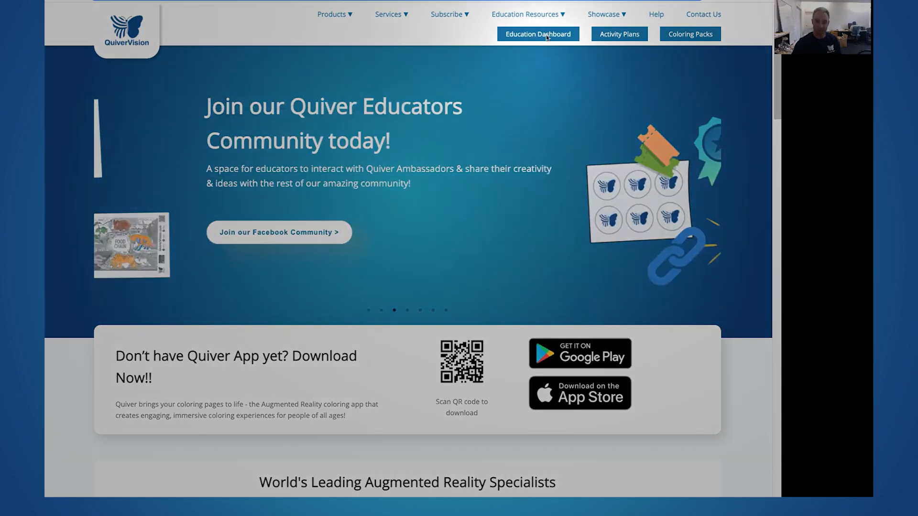
# Go from the QuiverVision homepage navigation to the Education Dashboard sign-in page.
pyautogui.click(536, 33)
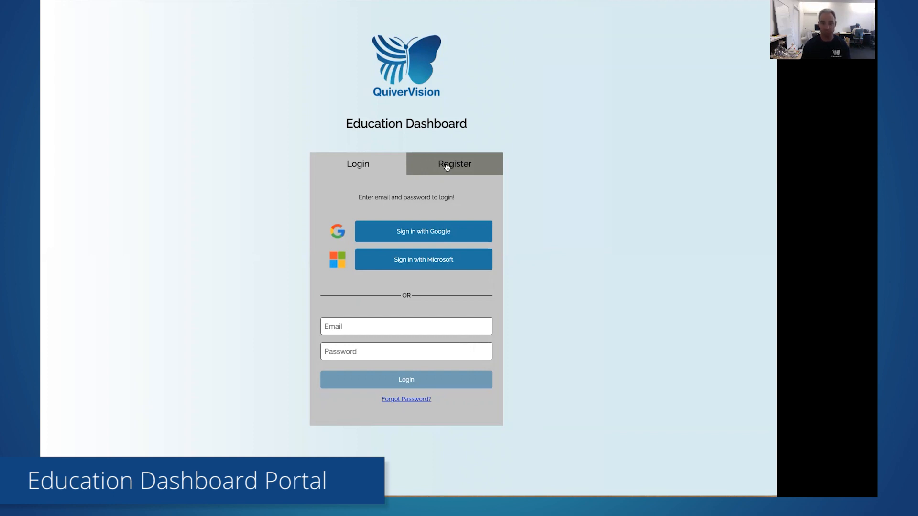
# Register a new Education Dashboard account with Sign up with Google.
pyautogui.click(454, 164)
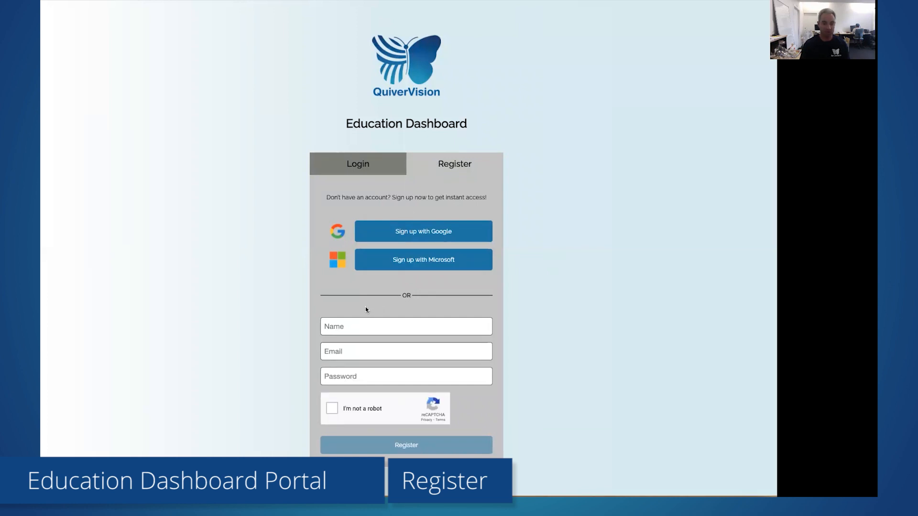
pyautogui.moveTo(356, 396)
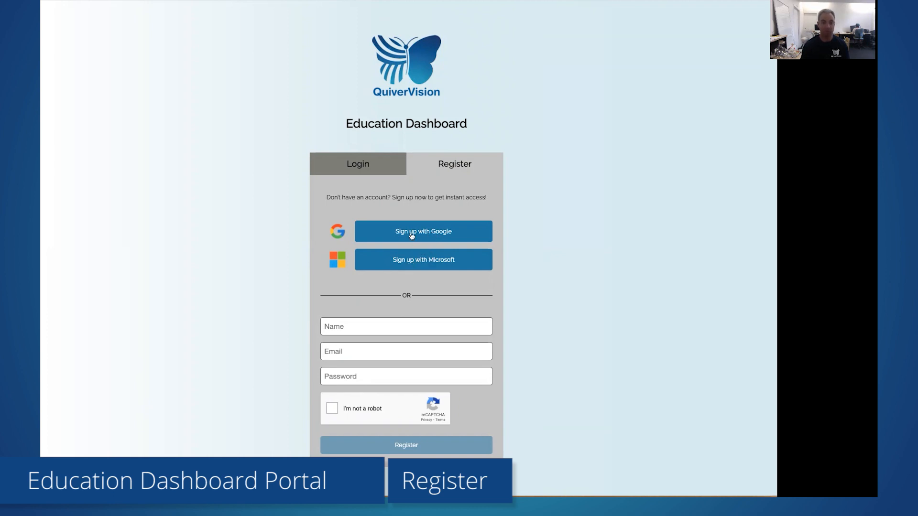
pyautogui.click(423, 230)
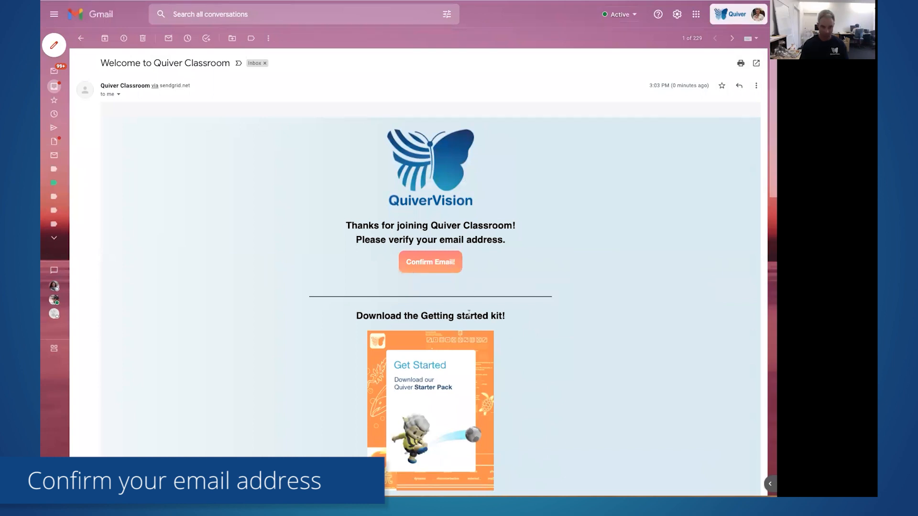
# Review the welcome email's Getting Started kit, coloring packs and activity plans, then return to Confirm Email.
pyautogui.scroll(-3)
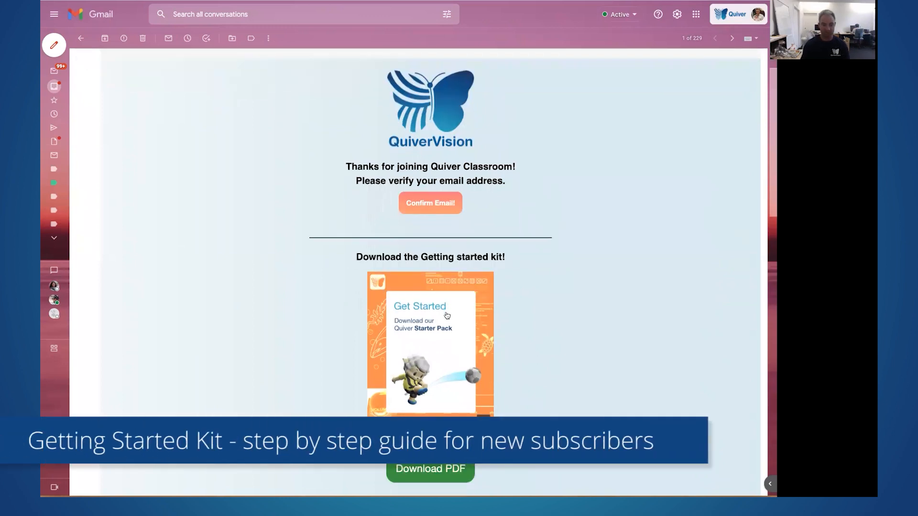
pyautogui.moveTo(442, 311)
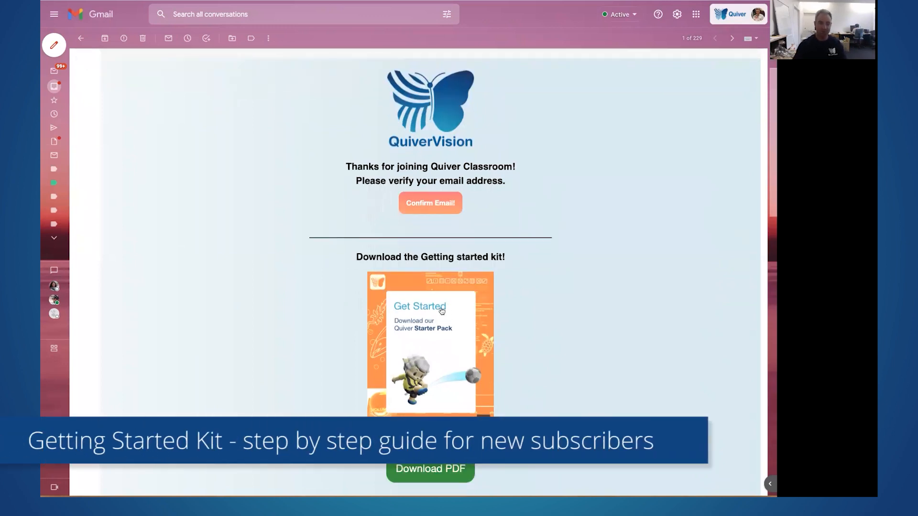
pyautogui.moveTo(438, 341)
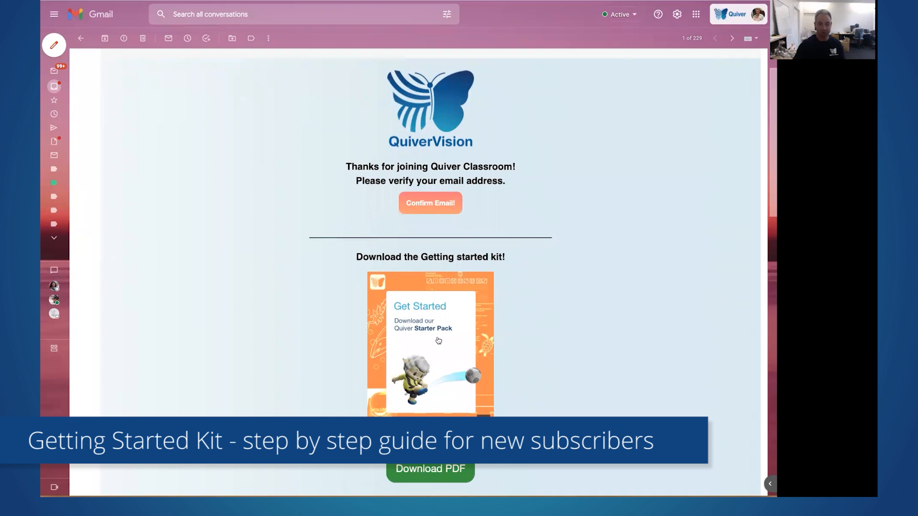
pyautogui.scroll(-3)
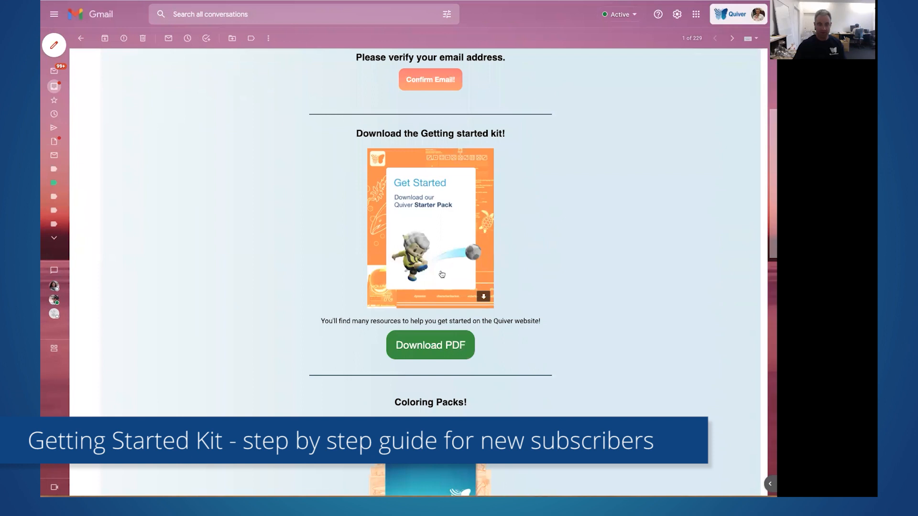
pyautogui.scroll(-3)
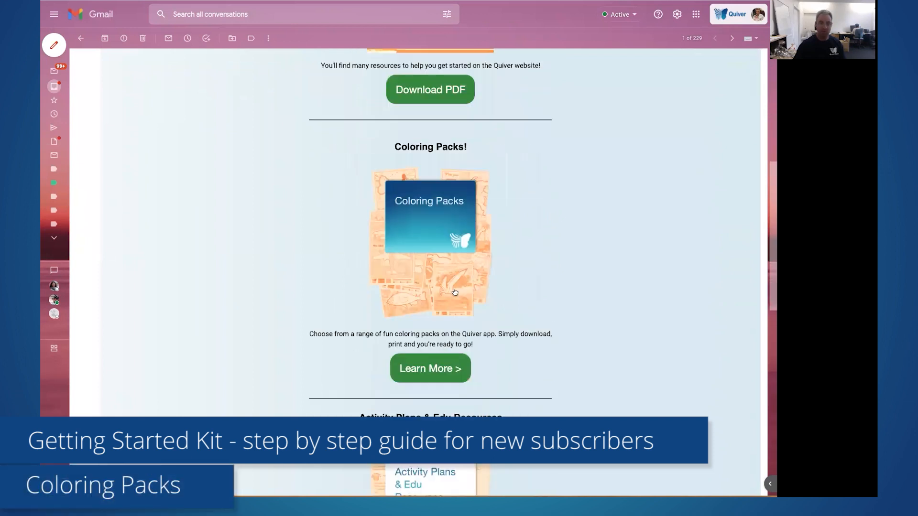
pyautogui.scroll(-3)
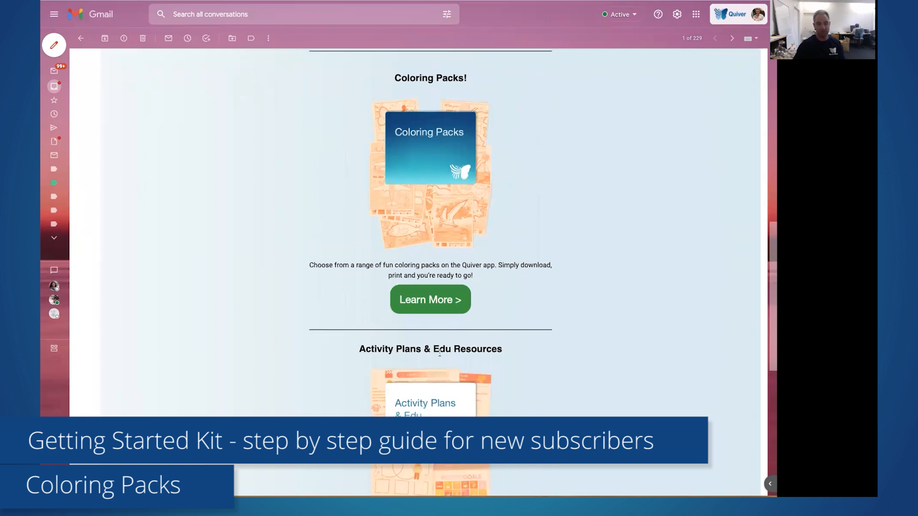
pyautogui.scroll(-3)
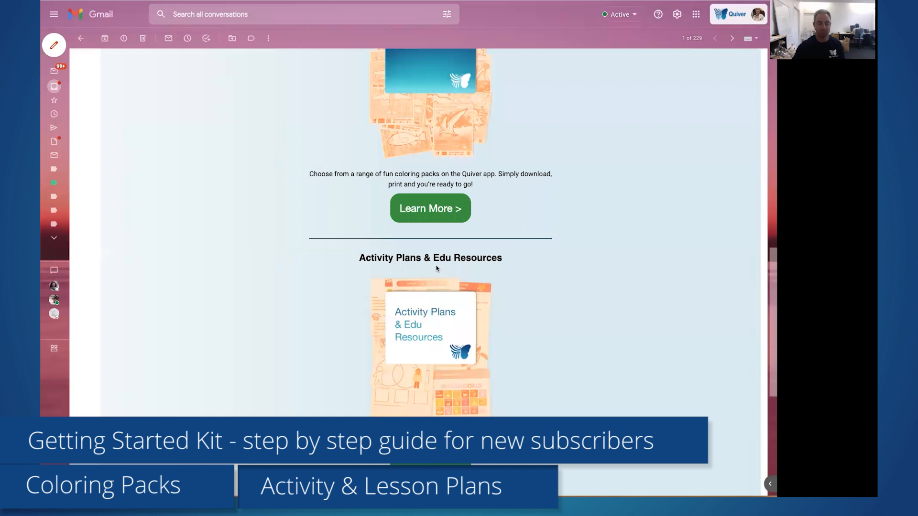
pyautogui.scroll(-3)
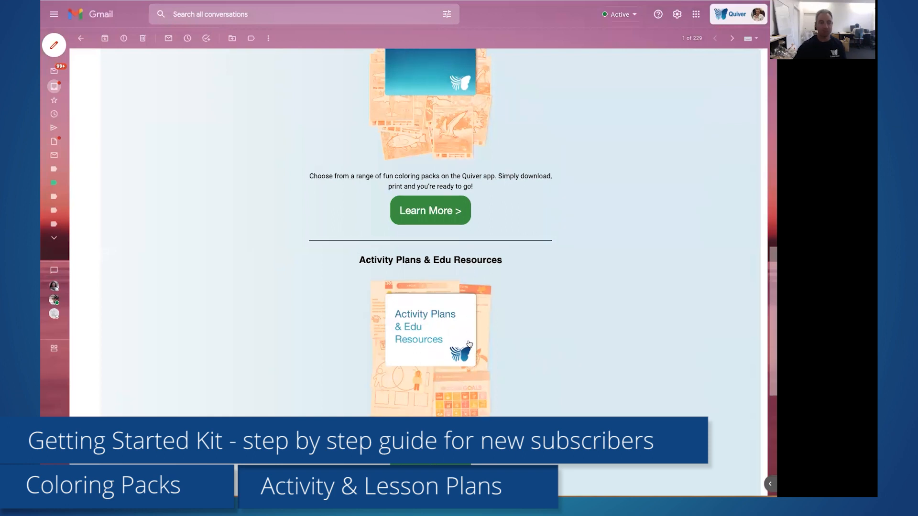
pyautogui.scroll(3)
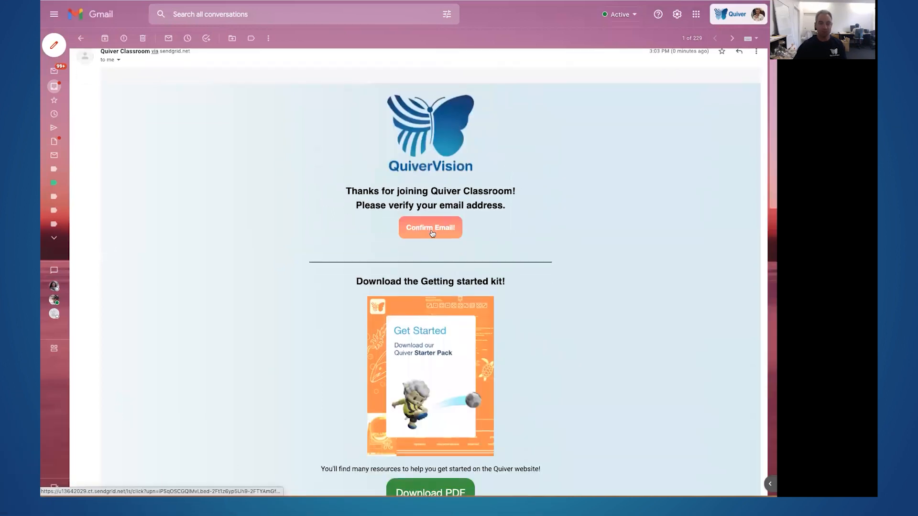
# Confirm the email address and browse the dashboard Home page's video, starter kit and activity plans.
pyautogui.click(430, 227)
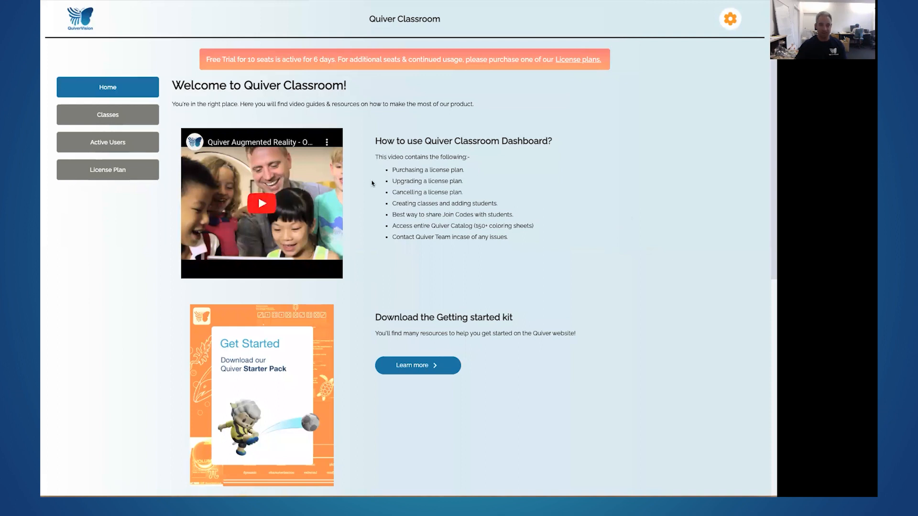
pyautogui.moveTo(291, 211)
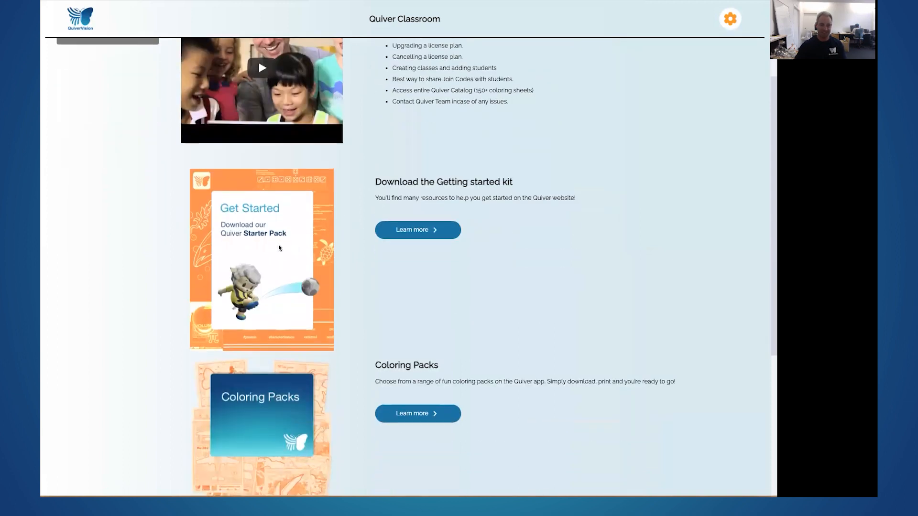
pyautogui.scroll(-3)
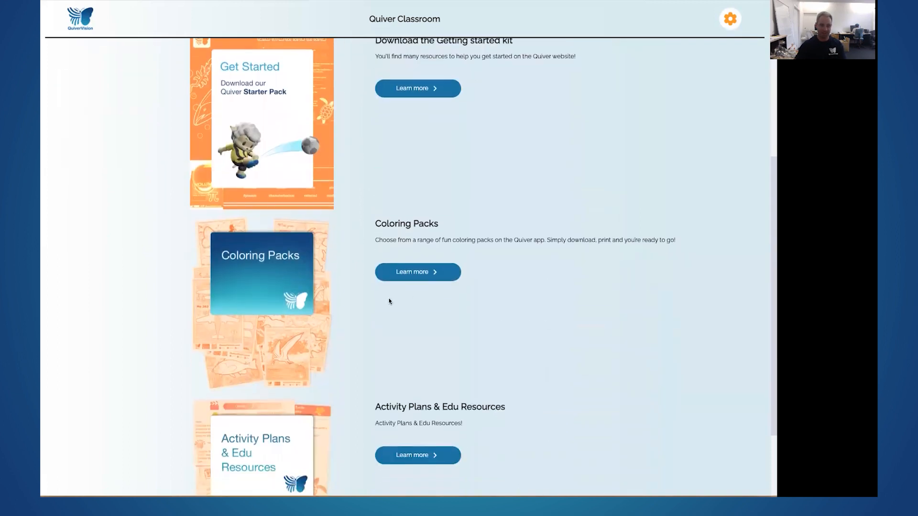
pyautogui.scroll(-3)
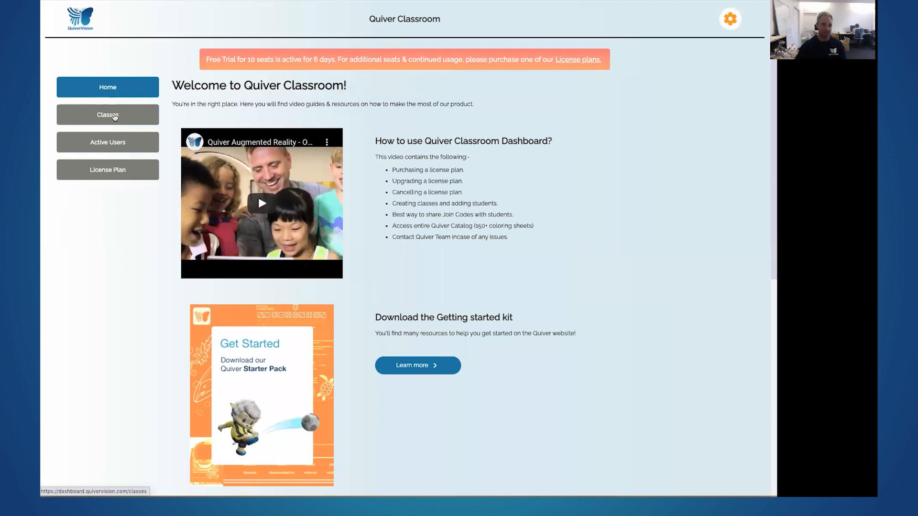
# Create the class 'Nils Reardon Tutorial Class' and view its PDF, rename and remove options.
pyautogui.click(107, 115)
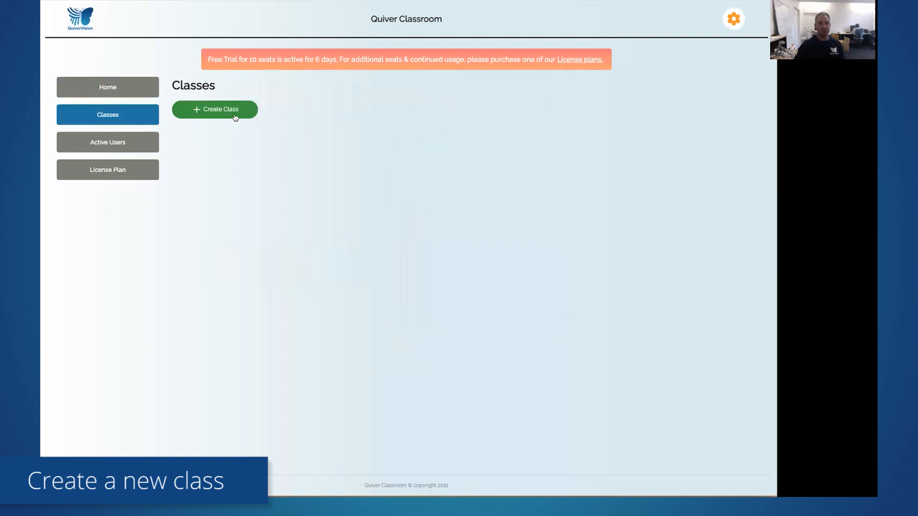
pyautogui.click(215, 110)
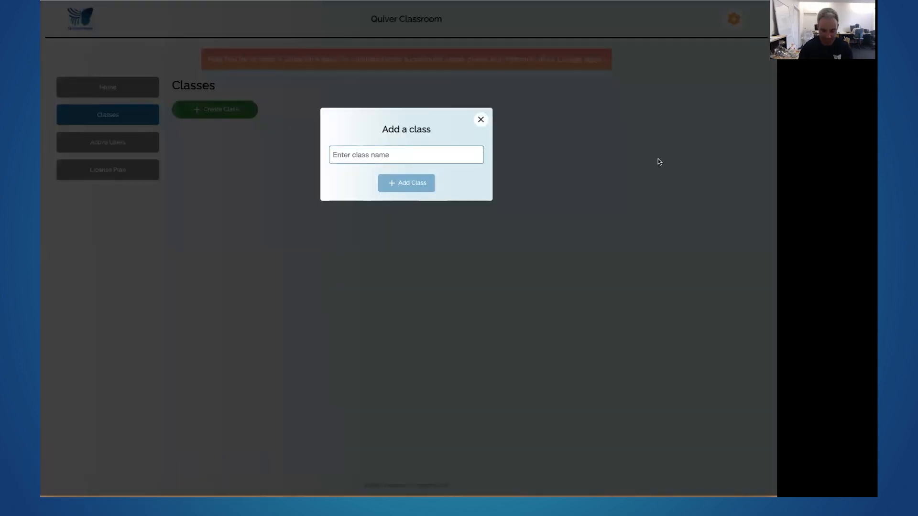
pyautogui.write('Nils Reardon T')
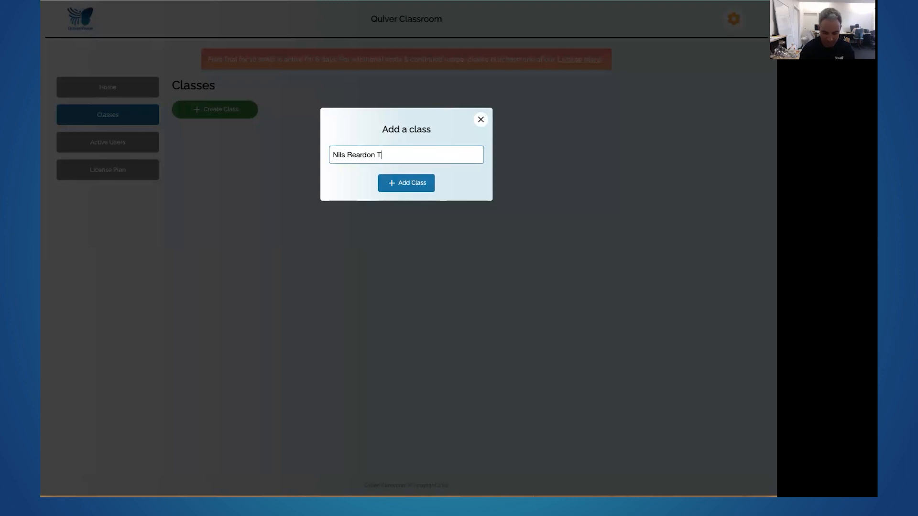
pyautogui.write('utorial Class')
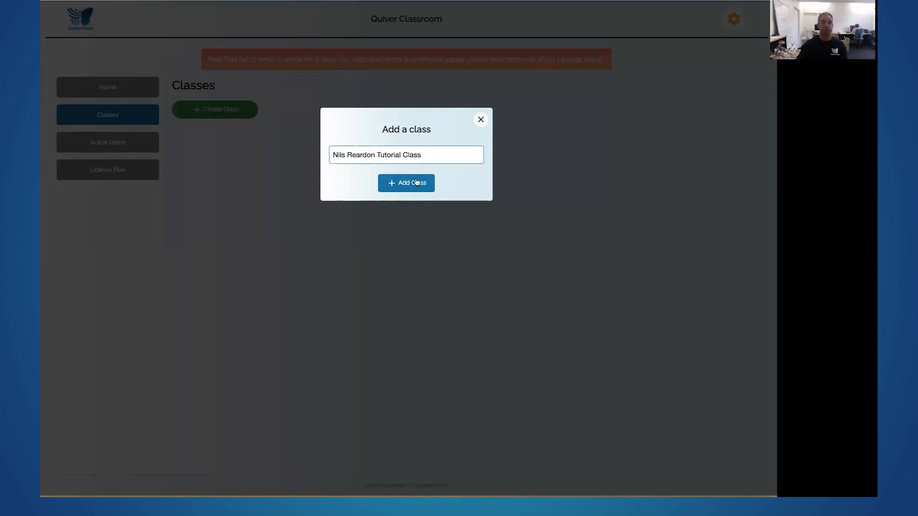
pyautogui.click(406, 182)
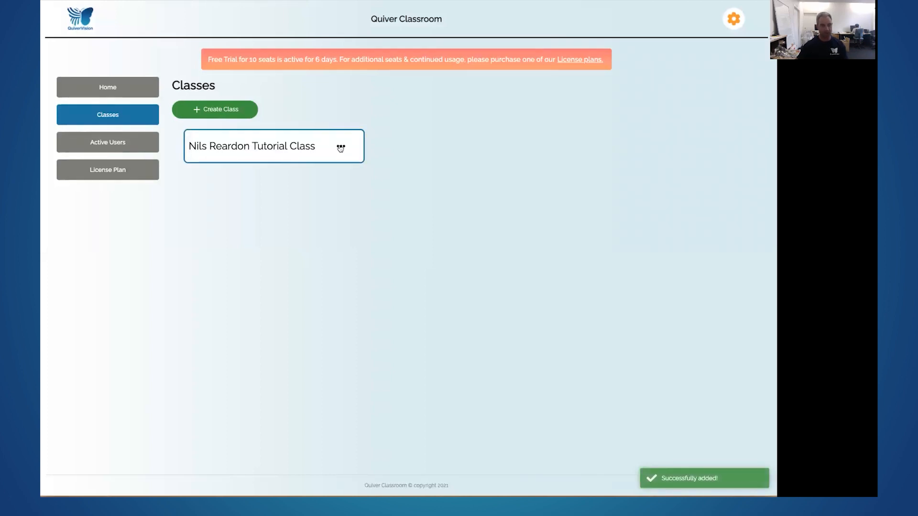
pyautogui.click(340, 146)
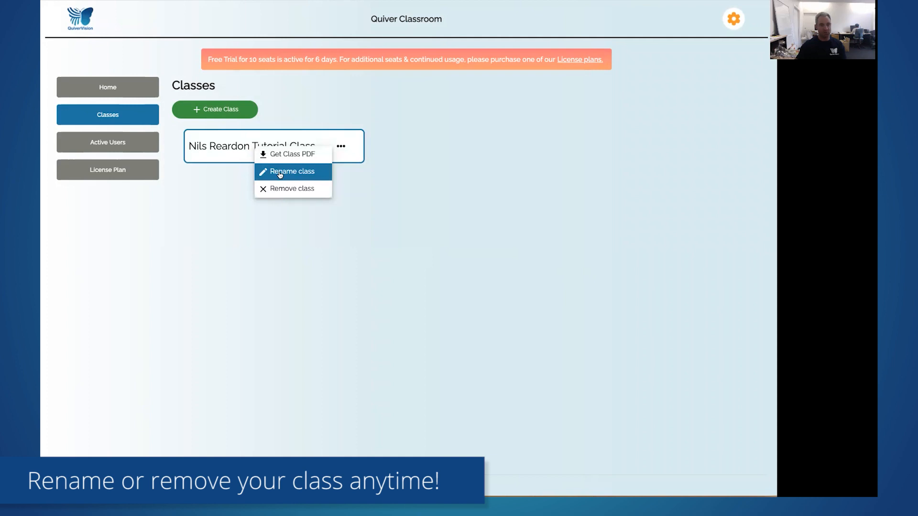
pyautogui.moveTo(395, 175)
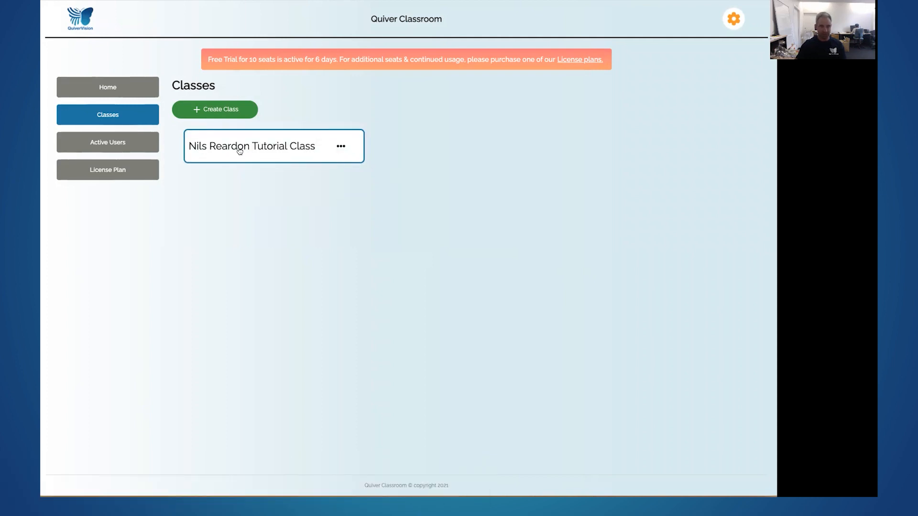
# Open Nils Reardon Tutorial Class to view its empty student list and join QR code.
pyautogui.click(252, 146)
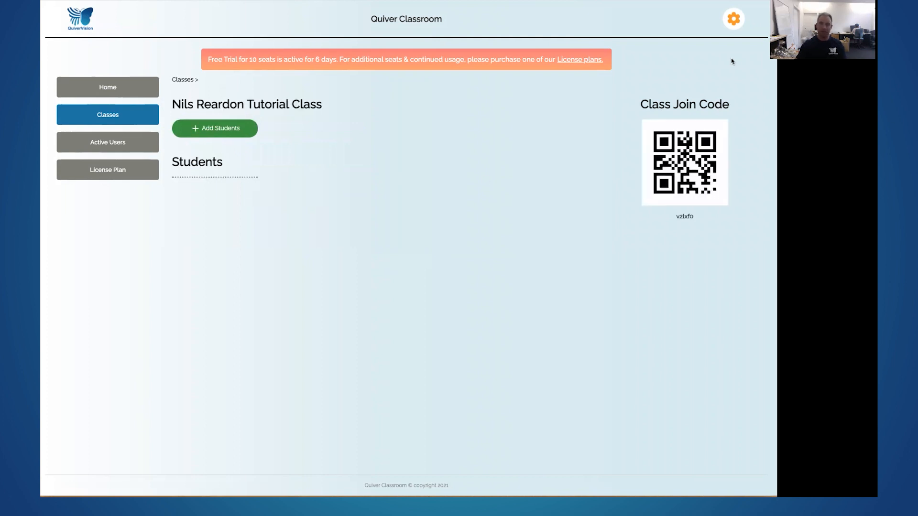
pyautogui.moveTo(726, 162)
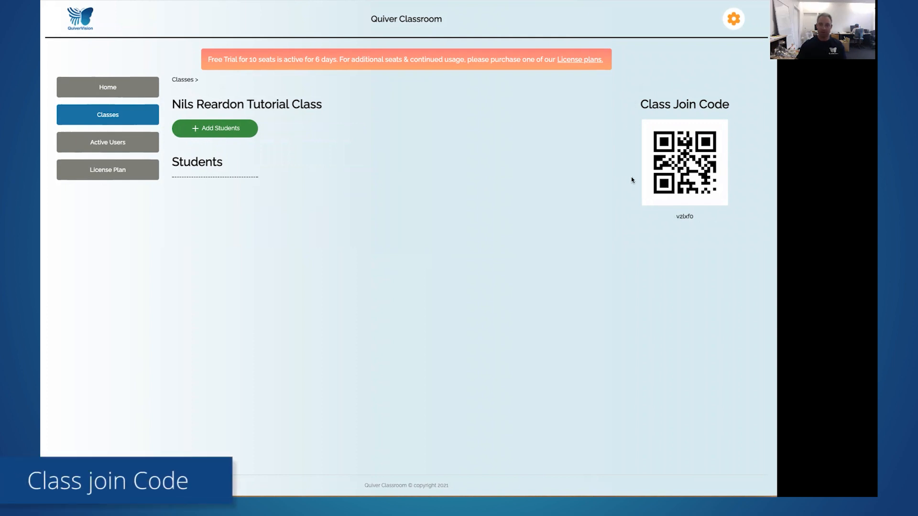
pyautogui.moveTo(709, 218)
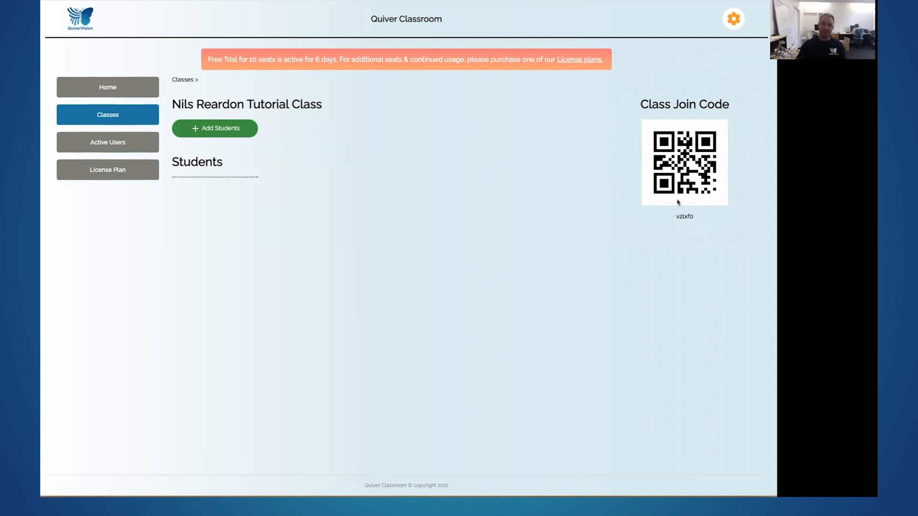
pyautogui.moveTo(427, 259)
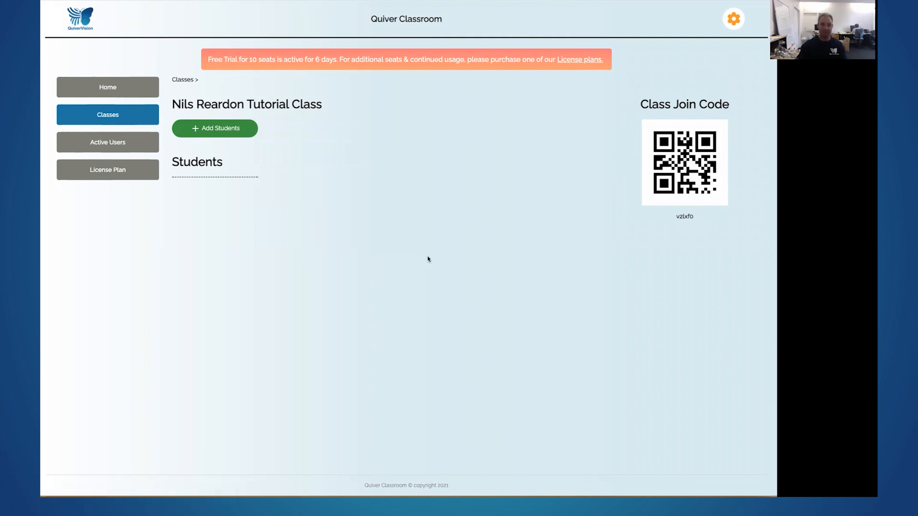
pyautogui.moveTo(387, 196)
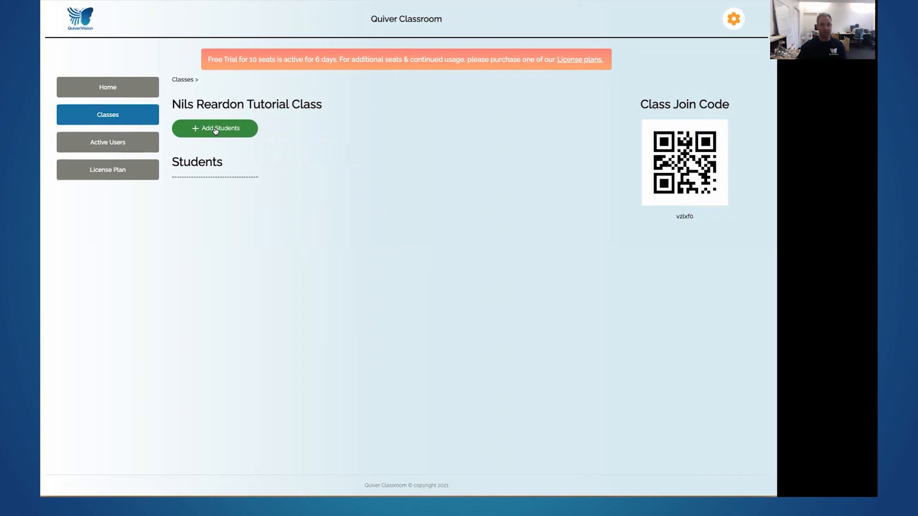
# Add students John Doe 2021 and Santa Clause 2021 to the tutorial class.
pyautogui.click(214, 128)
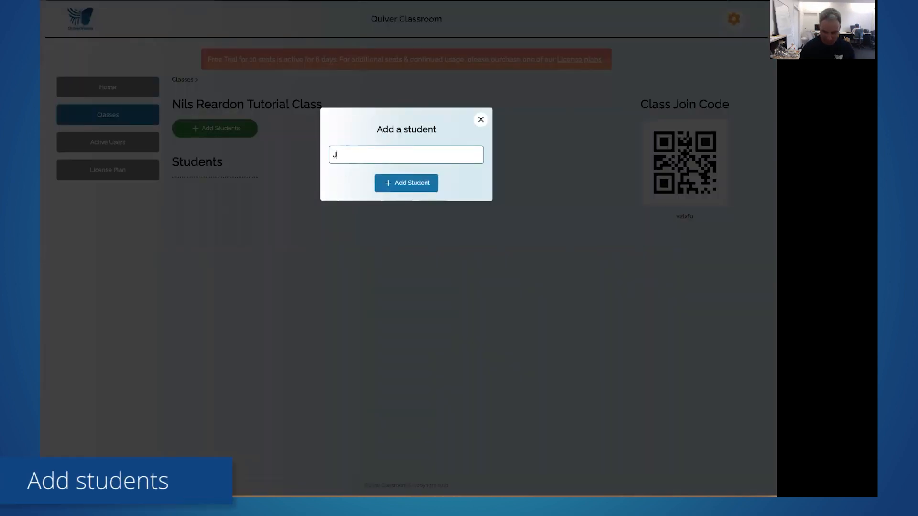
pyautogui.write('ohn Doe 2021')
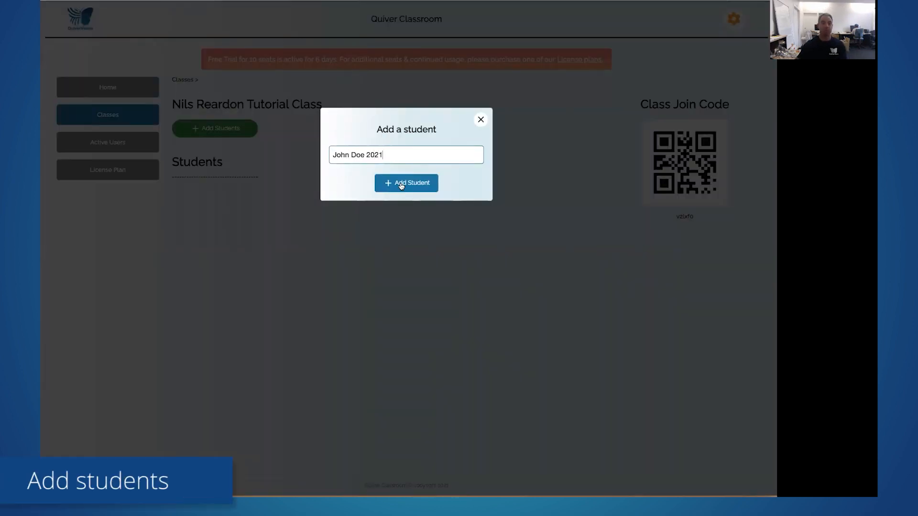
pyautogui.click(406, 182)
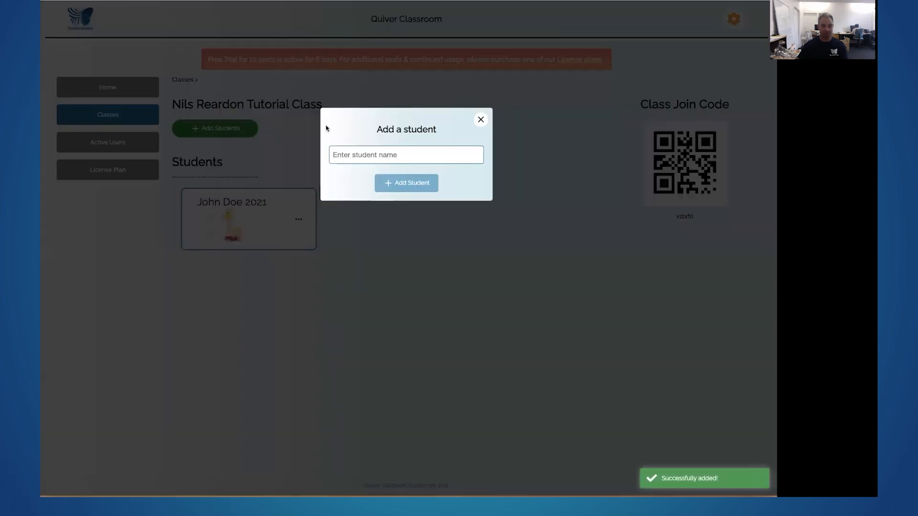
pyautogui.write('Santa Clause 2021')
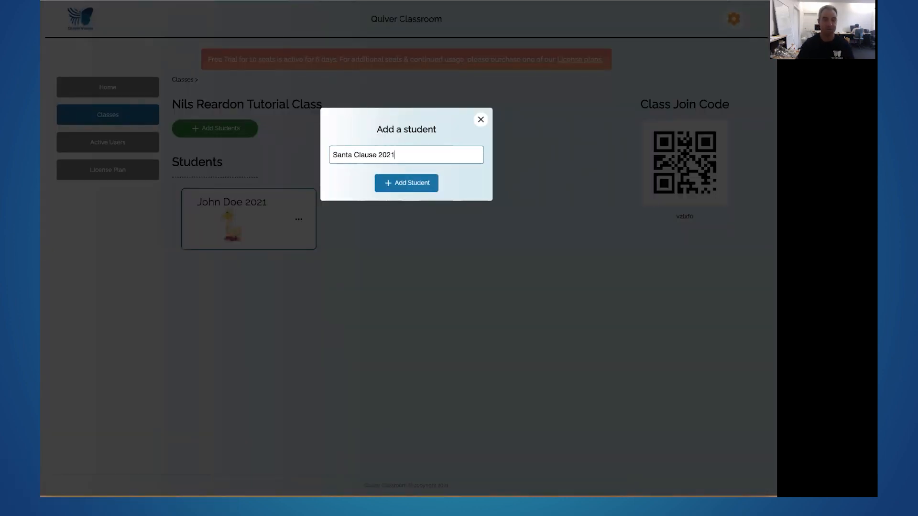
pyautogui.click(406, 183)
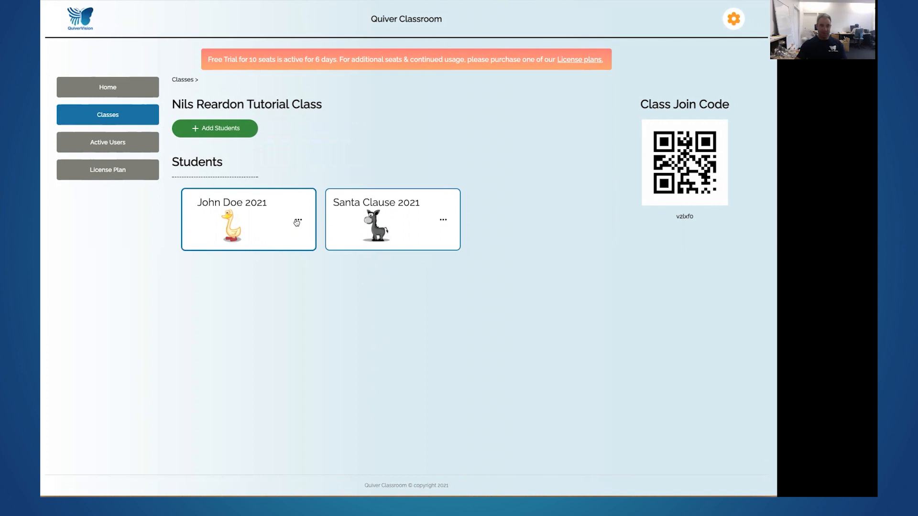
# Get John Doe 2021's student PDF from the card's options menu.
pyautogui.click(297, 223)
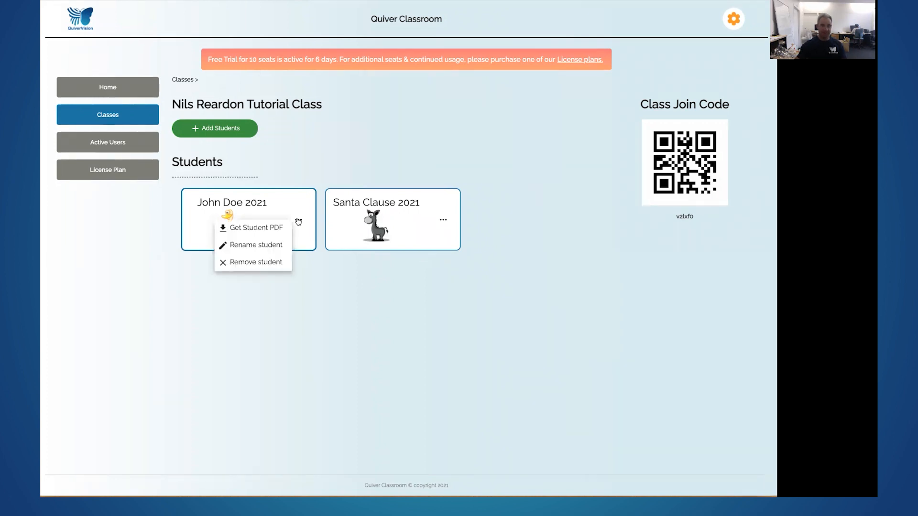
pyautogui.moveTo(253, 228)
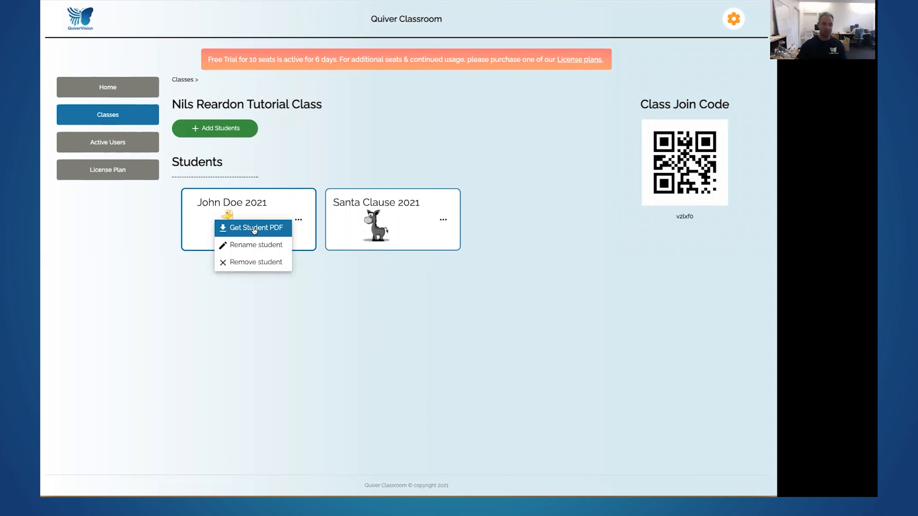
pyautogui.moveTo(253, 244)
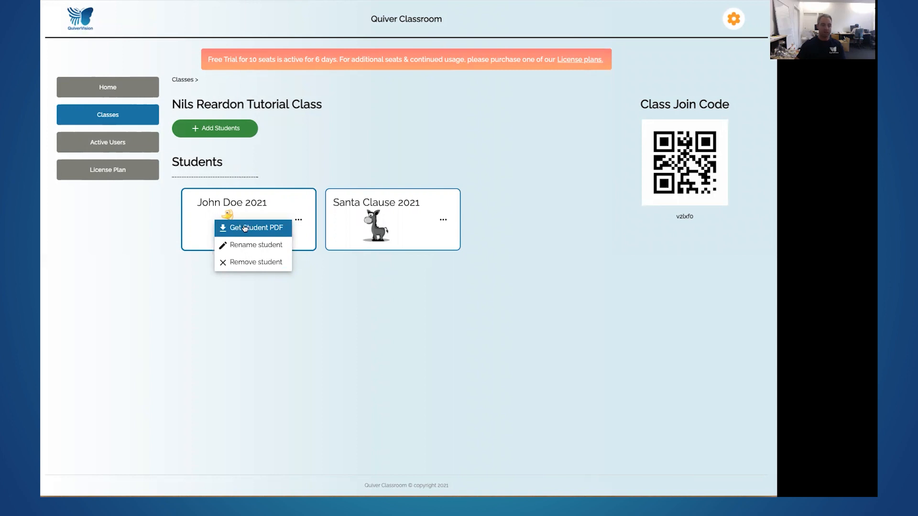
pyautogui.click(255, 228)
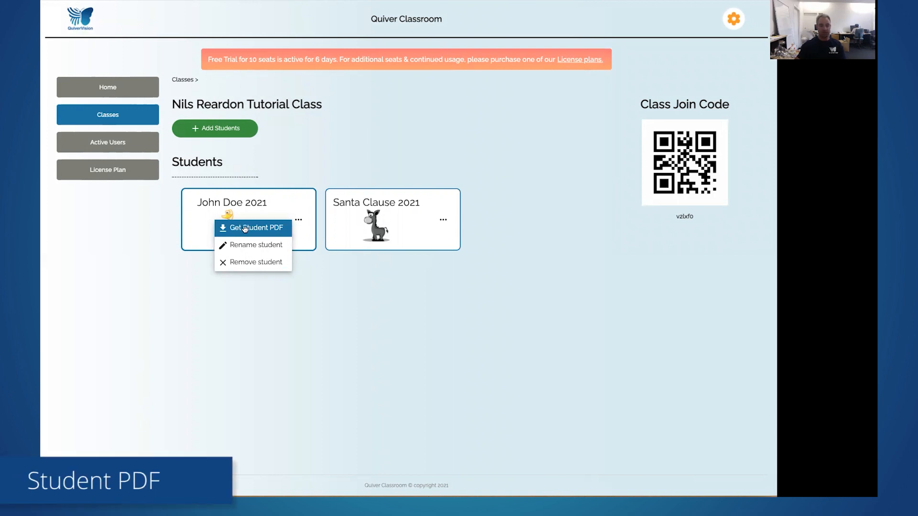
pyautogui.click(255, 227)
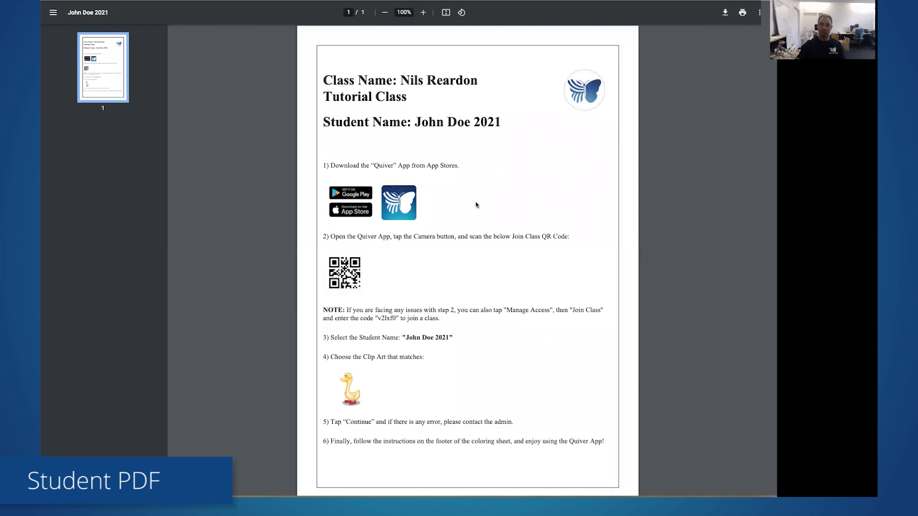
pyautogui.moveTo(474, 228)
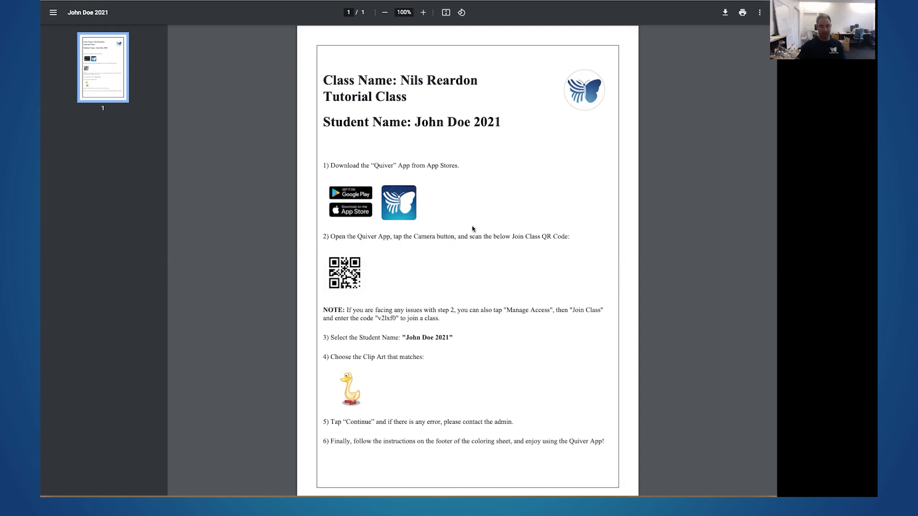
pyautogui.moveTo(446, 193)
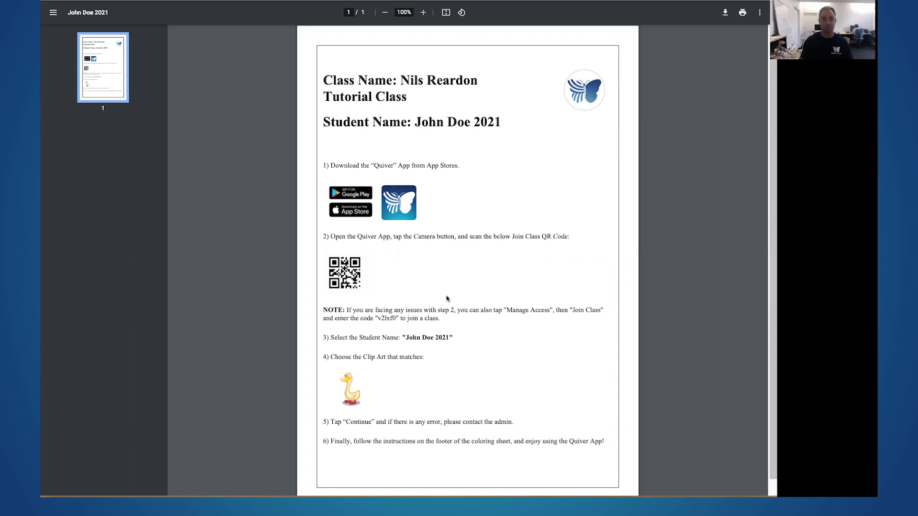
pyautogui.moveTo(377, 282)
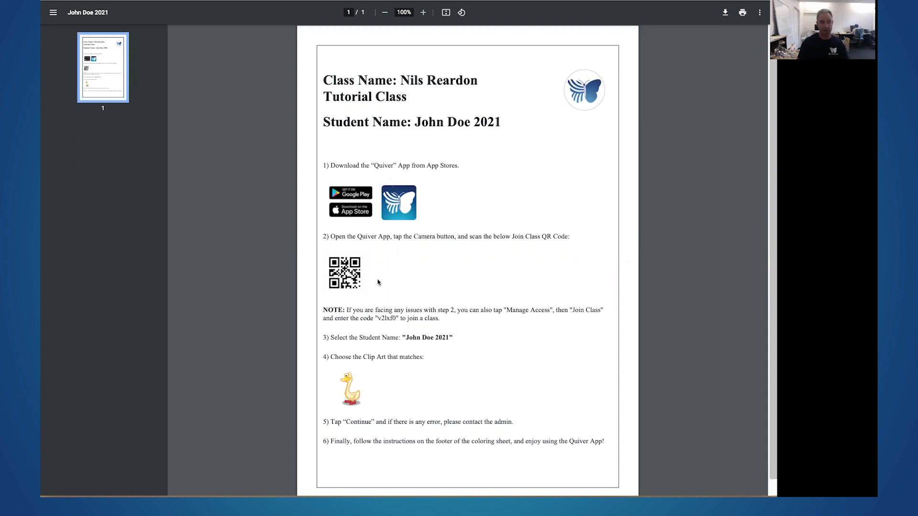
pyautogui.moveTo(348, 235)
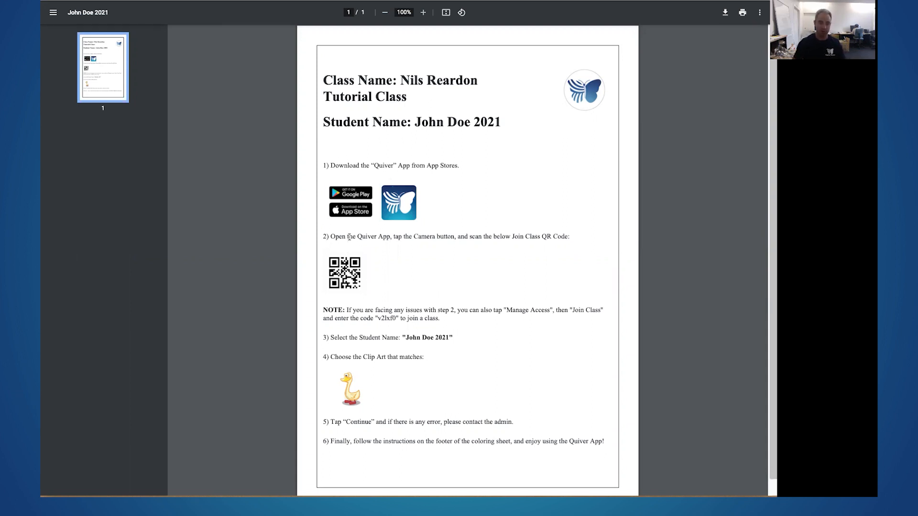
pyautogui.moveTo(474, 213)
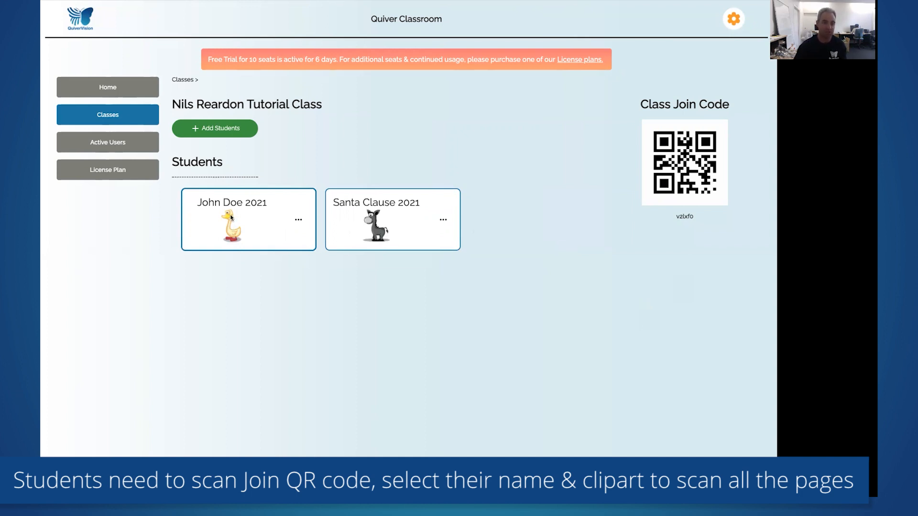
pyautogui.moveTo(253, 213)
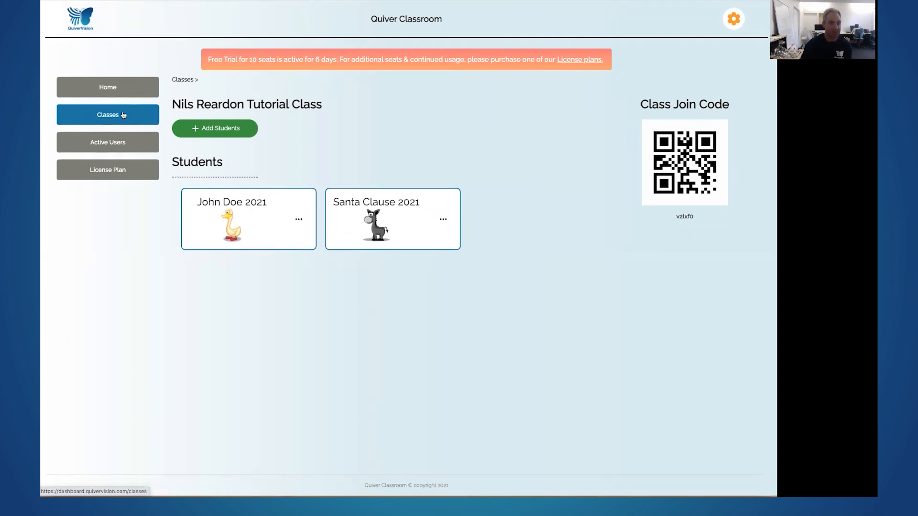
# Open the tutorial class's PDF and compare John Doe 2021's and Santa Clause 2021's pages.
pyautogui.click(107, 114)
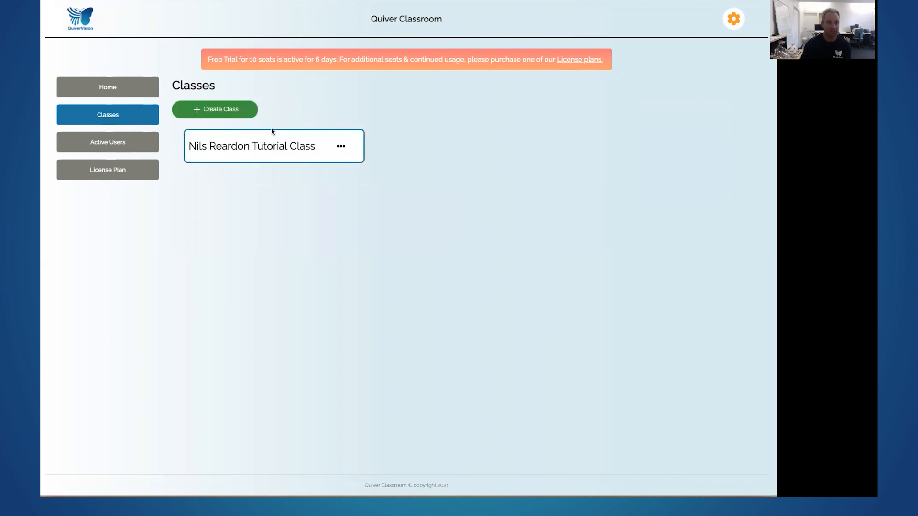
pyautogui.click(342, 146)
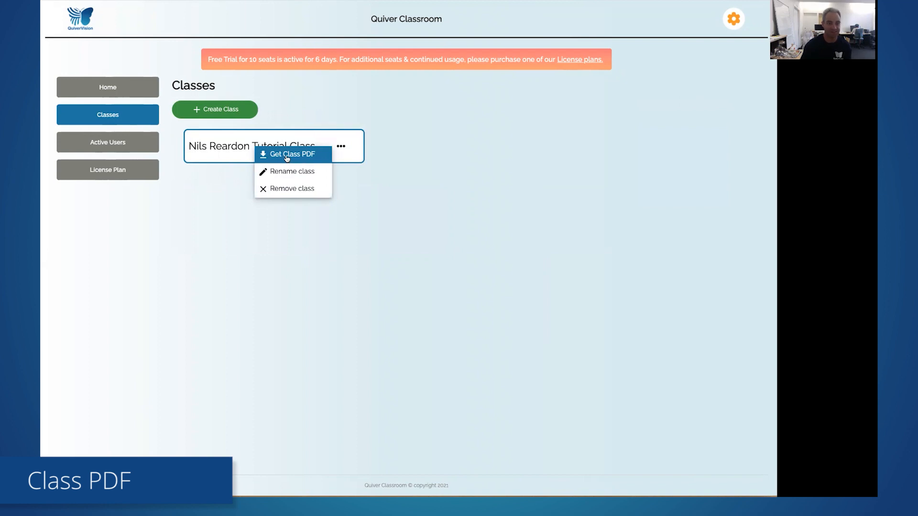
pyautogui.click(292, 154)
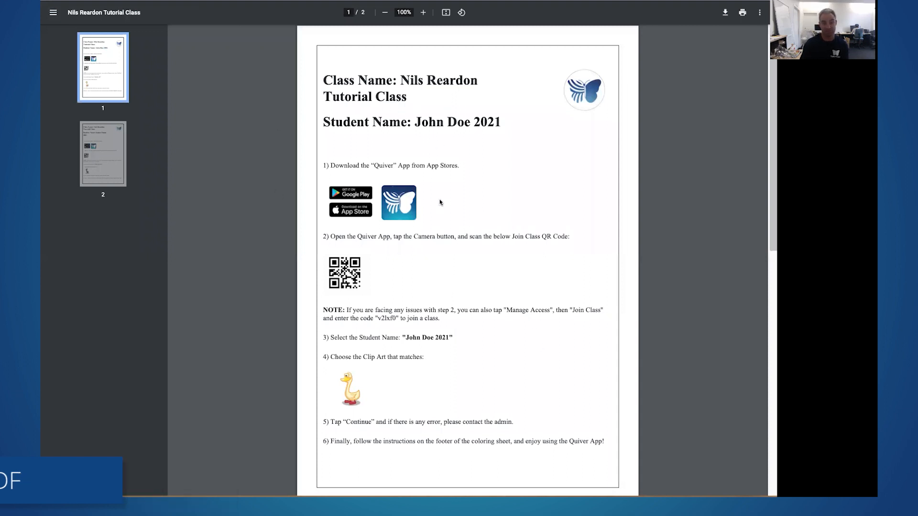
pyautogui.click(102, 154)
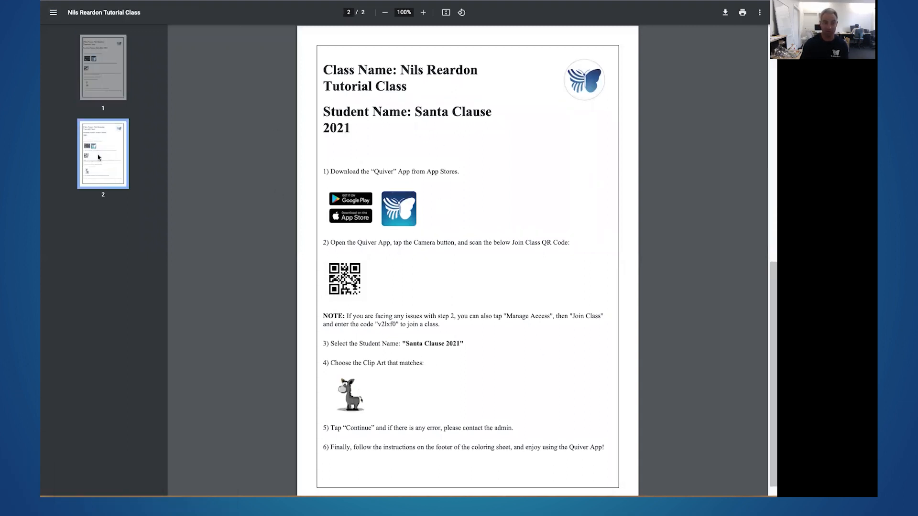
pyautogui.click(102, 67)
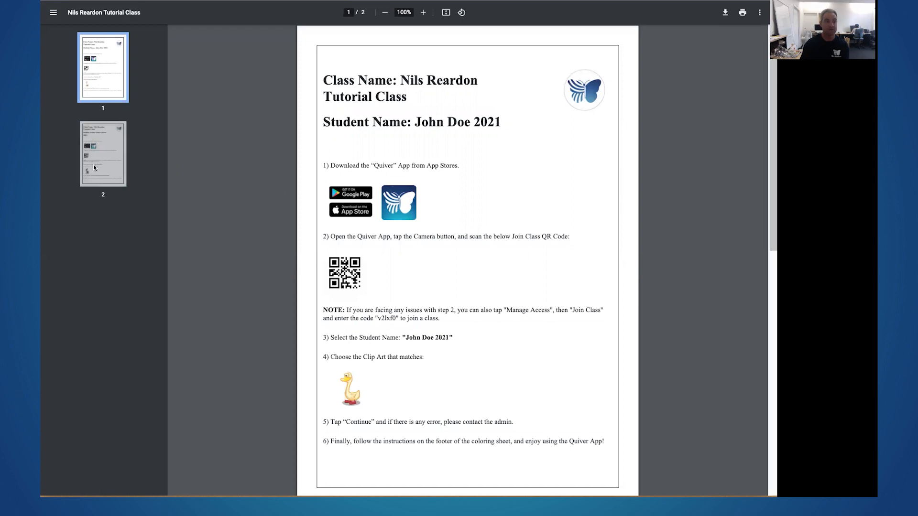
pyautogui.click(102, 154)
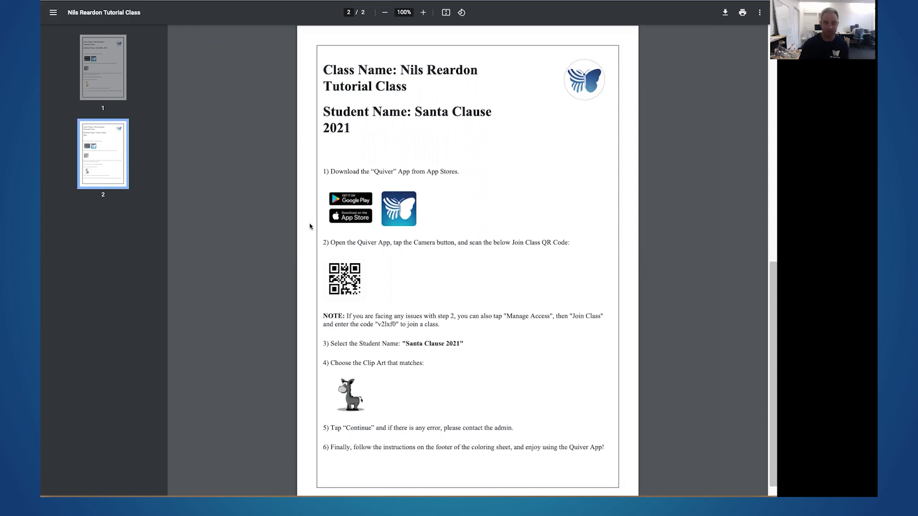
pyautogui.moveTo(233, 245)
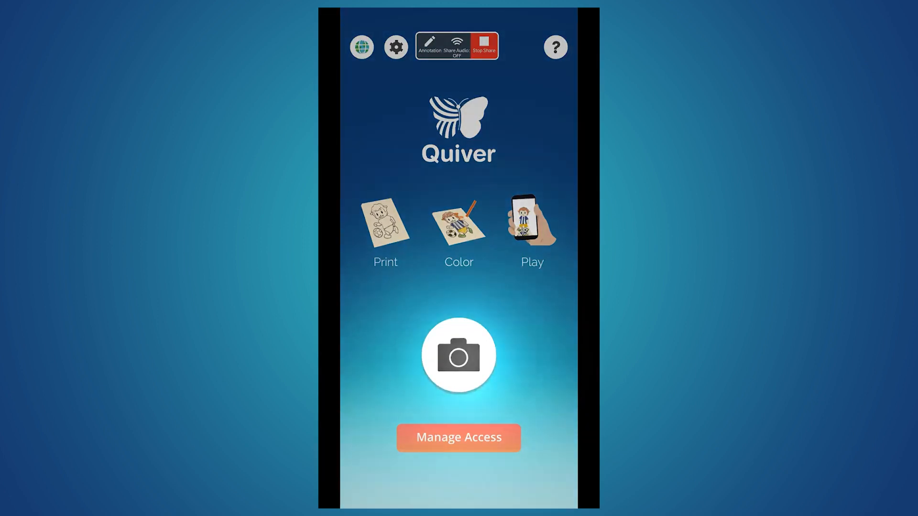
# Scan the class join QR code, pick John Doe 2021 and continue to clip-art selection.
pyautogui.click(459, 355)
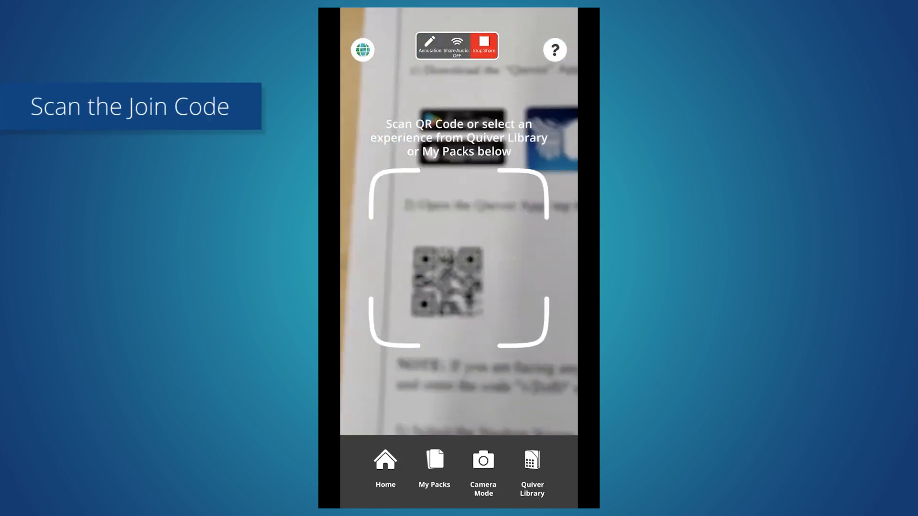
pyautogui.click(459, 280)
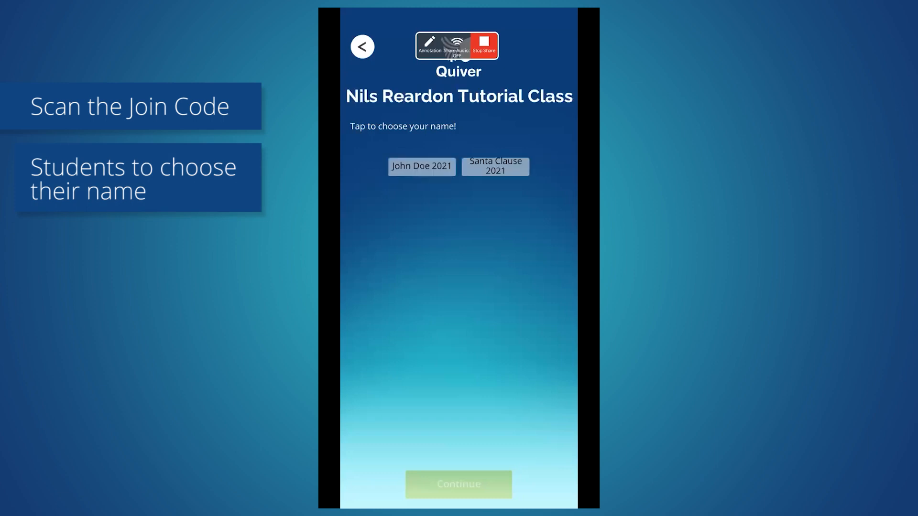
pyautogui.click(422, 167)
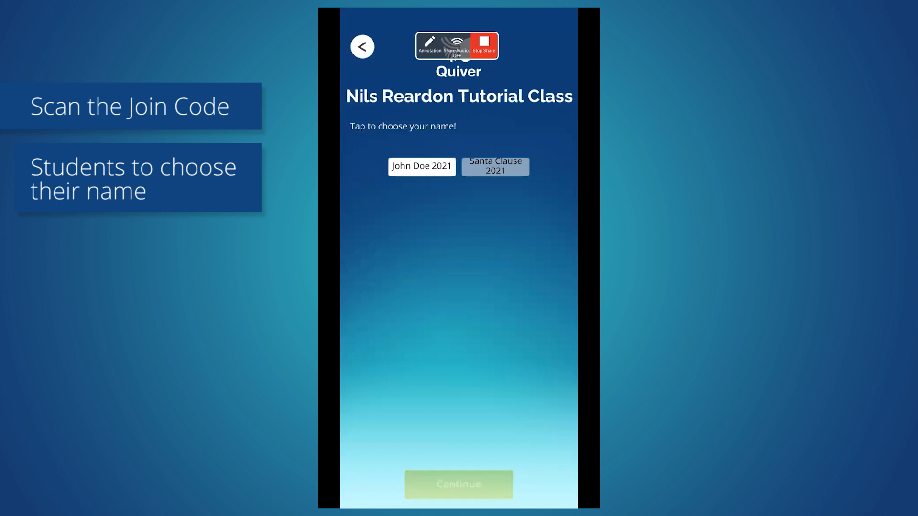
pyautogui.click(420, 166)
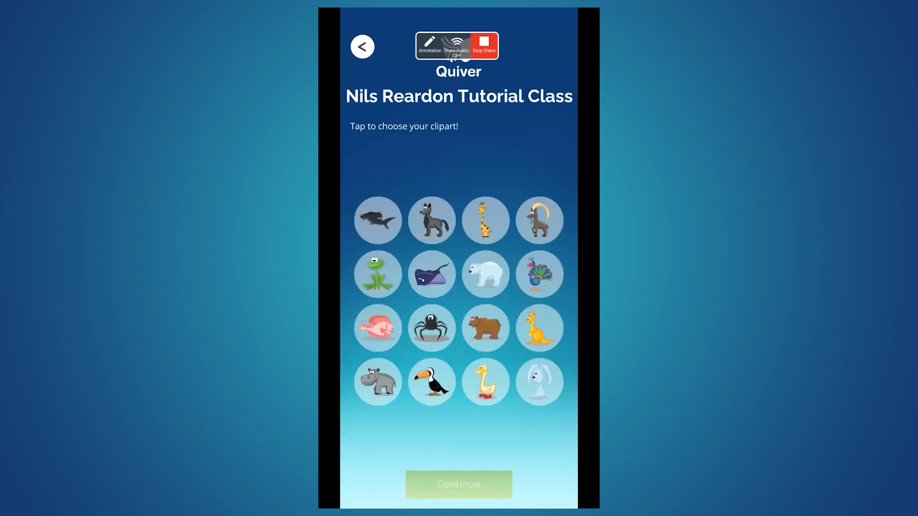
# Pick the duck clip art and dismiss the welcome pop-up to join John Doe 2021.
pyautogui.click(485, 381)
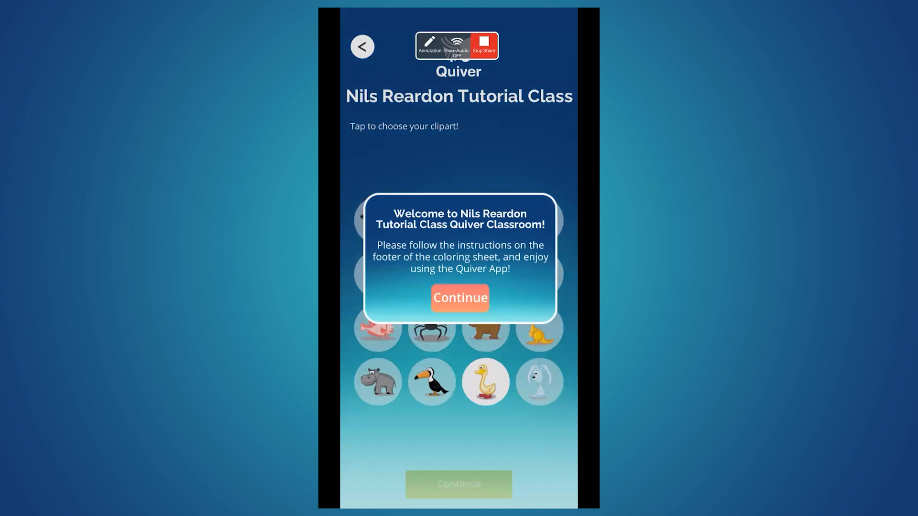
pyautogui.click(459, 297)
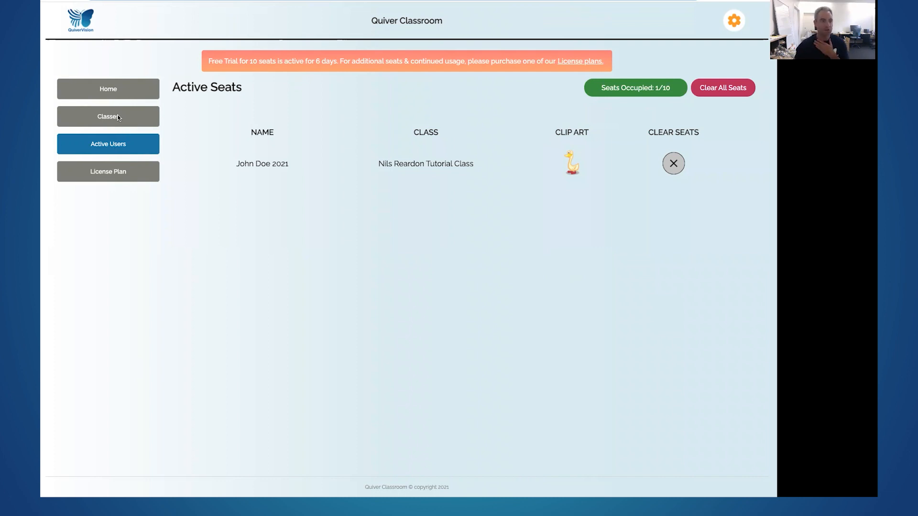
pyautogui.moveTo(100, 159)
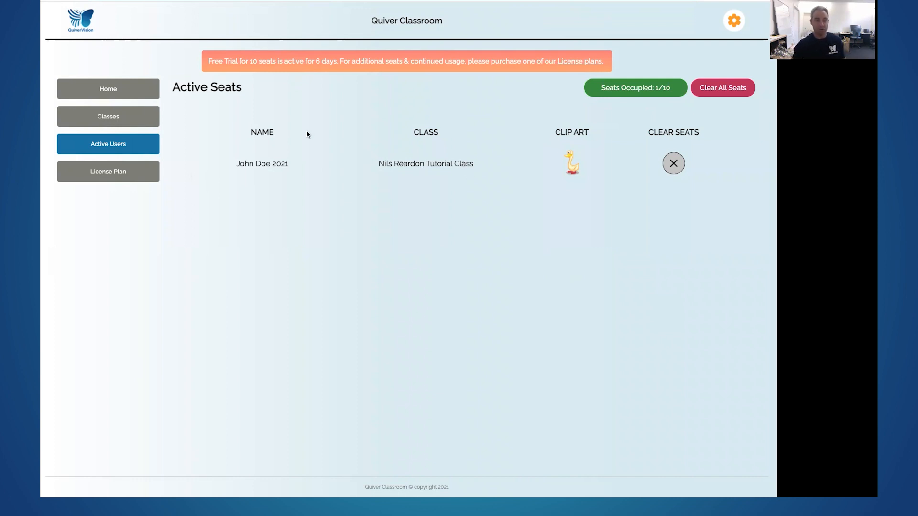
pyautogui.moveTo(286, 75)
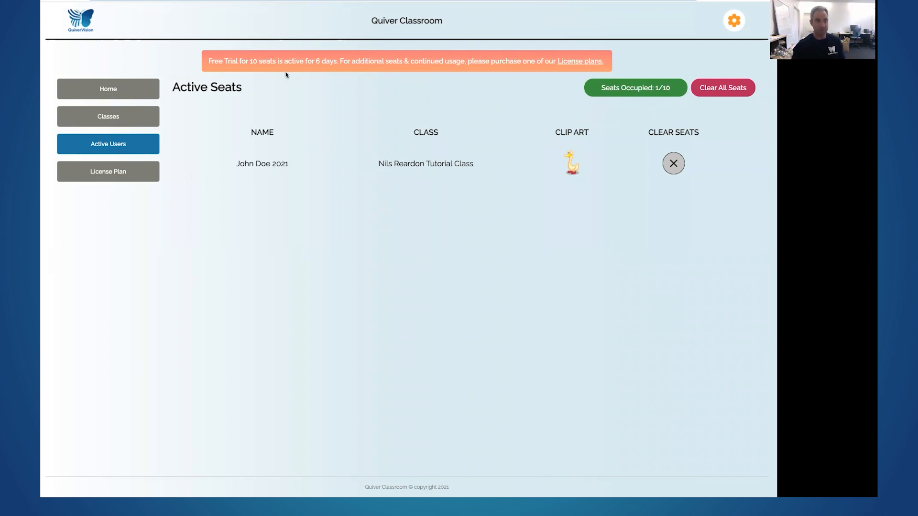
pyautogui.moveTo(263, 185)
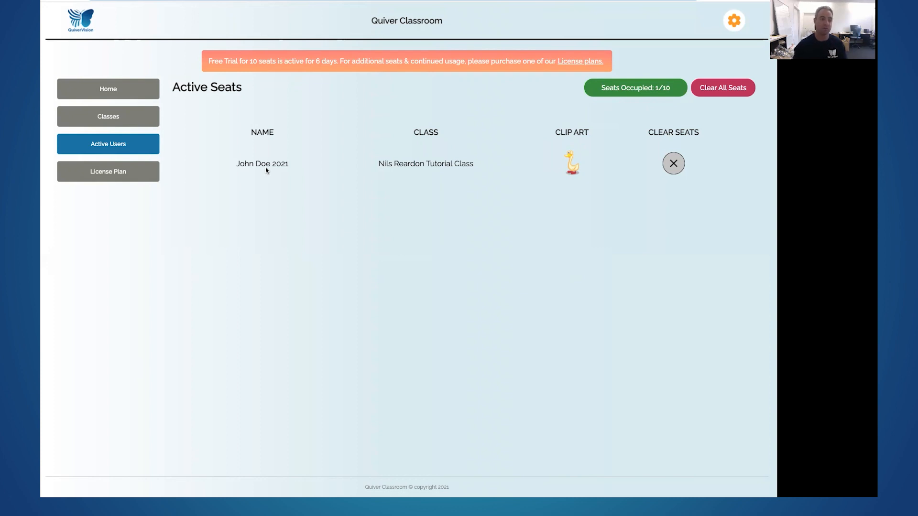
pyautogui.moveTo(567, 174)
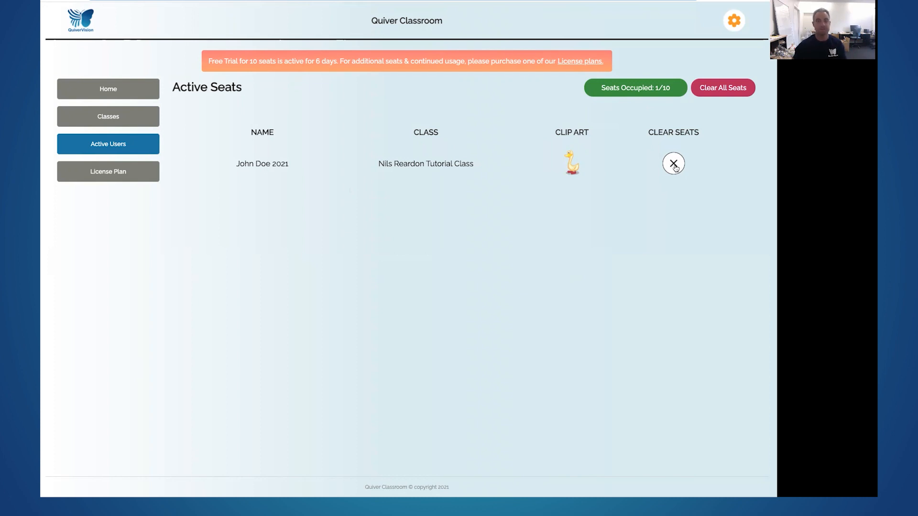
# Open the License Plan page listing the 10, 30, 75 and 150 seat plans.
pyautogui.click(108, 172)
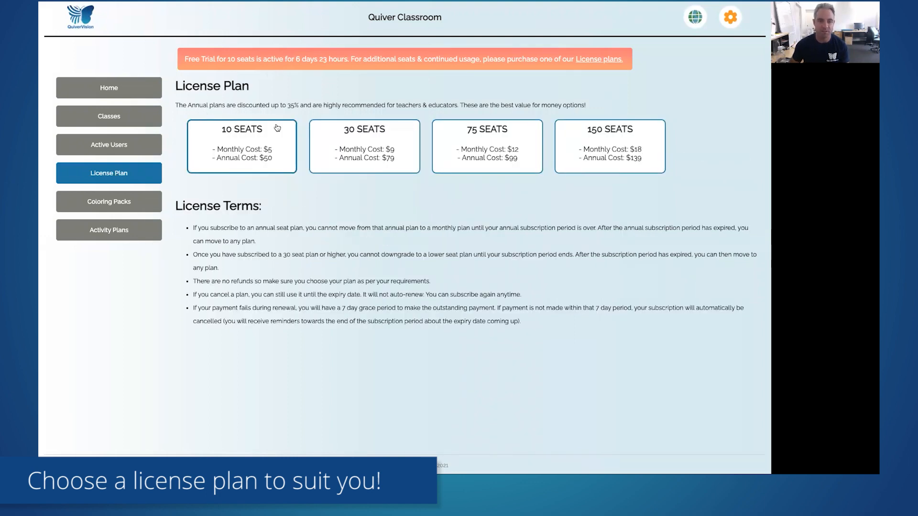
pyautogui.moveTo(620, 139)
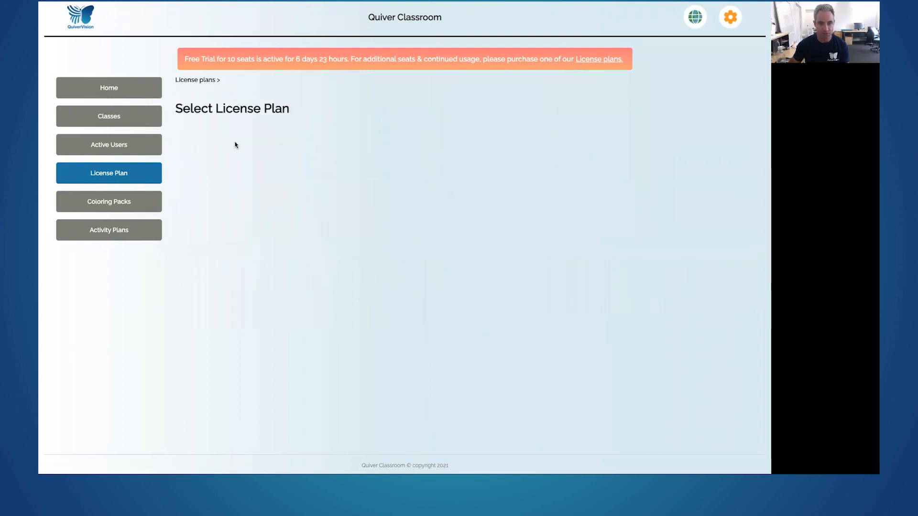
# Select the 10-seat annual plan, agree to the terms, and continue to checkout.
pyautogui.click(108, 172)
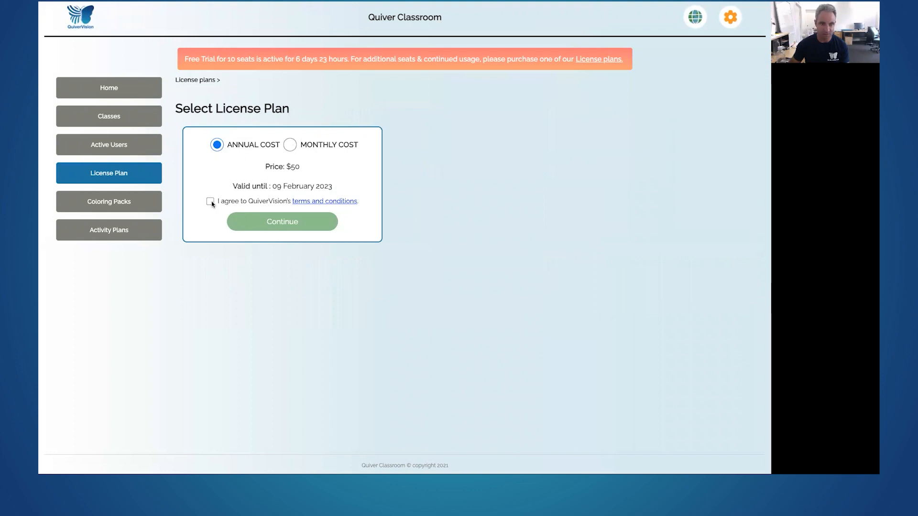
pyautogui.click(209, 201)
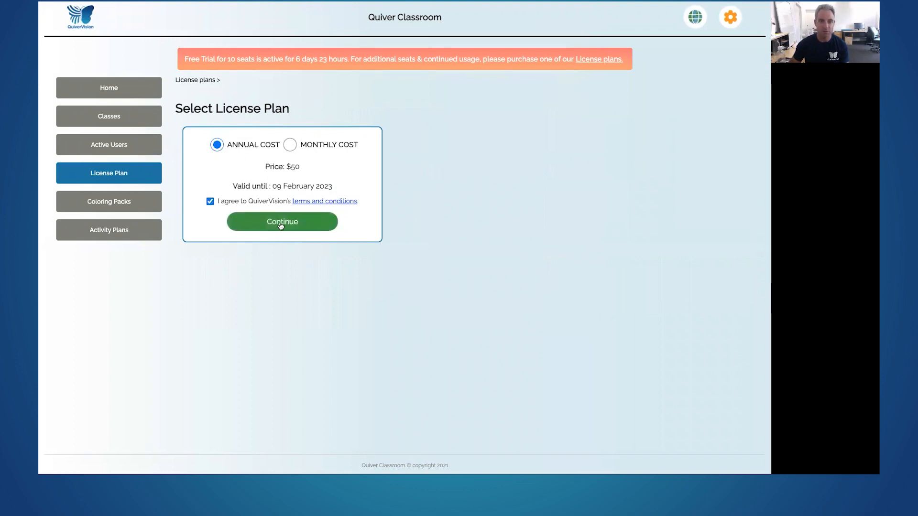
pyautogui.click(282, 221)
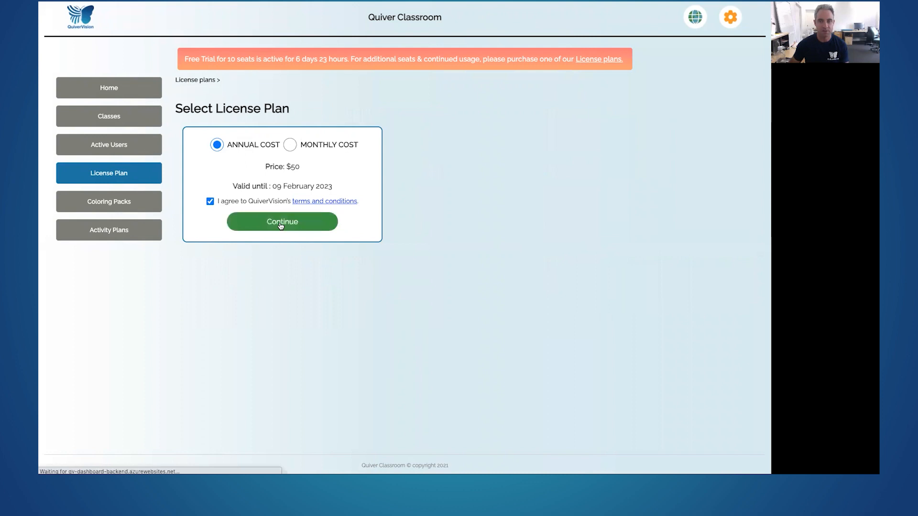
pyautogui.click(282, 221)
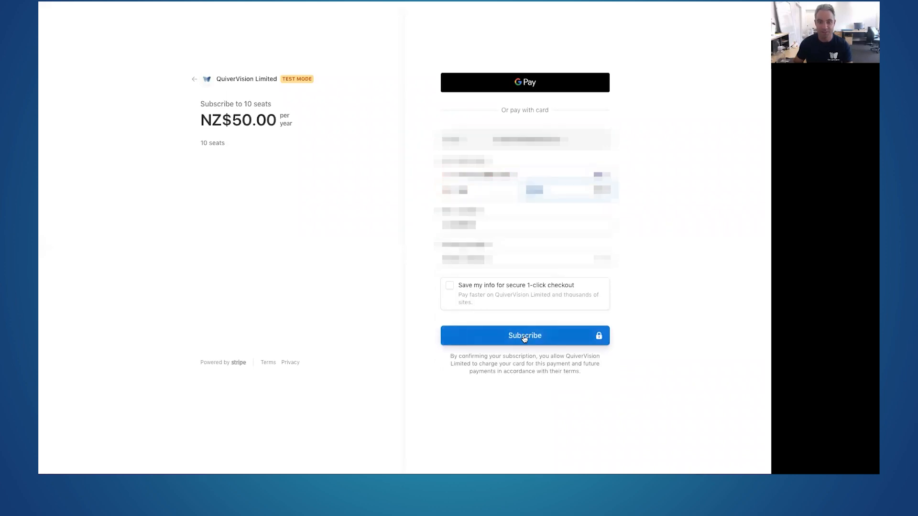
# Subscribe to the 10-seat plan at NZ$50.00 per year on Stripe checkout.
pyautogui.click(524, 336)
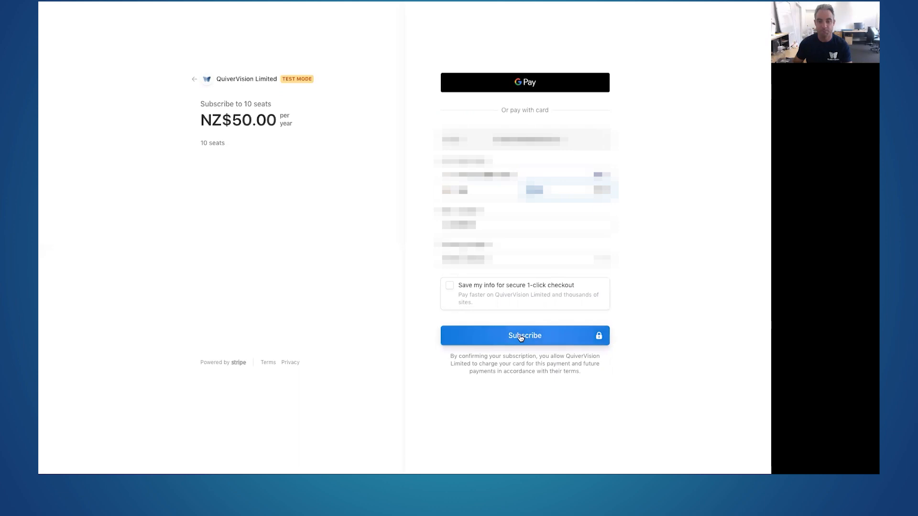
pyautogui.click(524, 336)
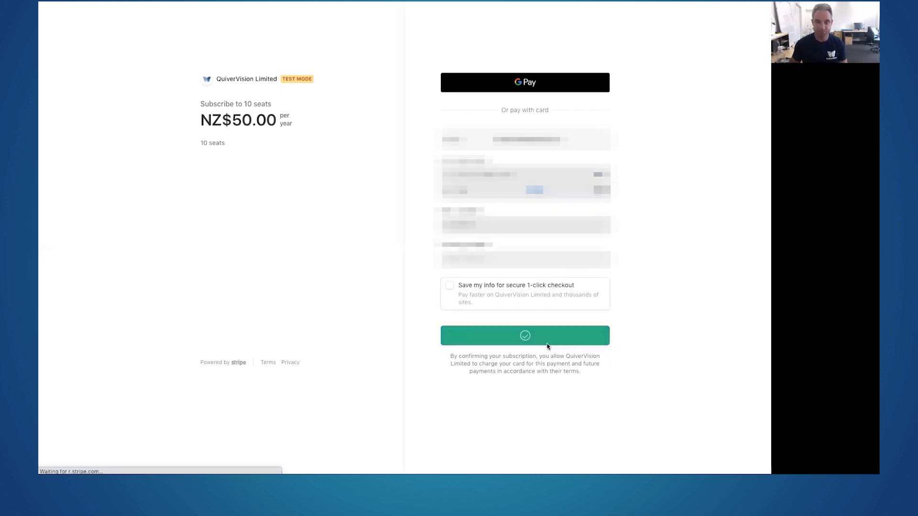
pyautogui.click(524, 336)
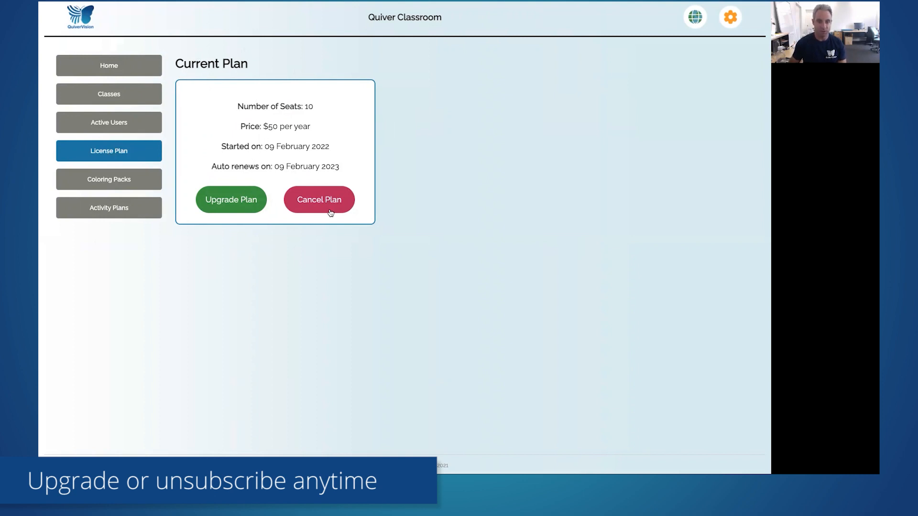
pyautogui.moveTo(215, 205)
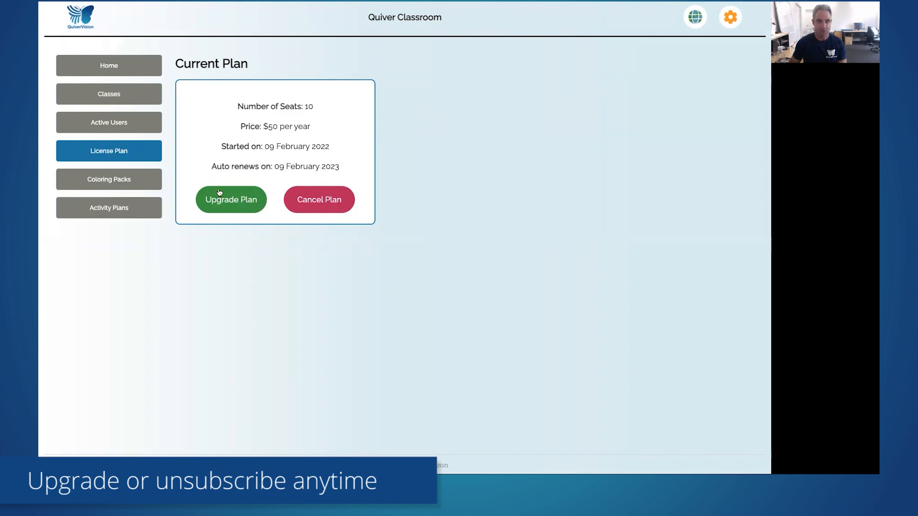
# View upgrade options with 10 seats marked current, then return to the Welcome page.
pyautogui.click(230, 199)
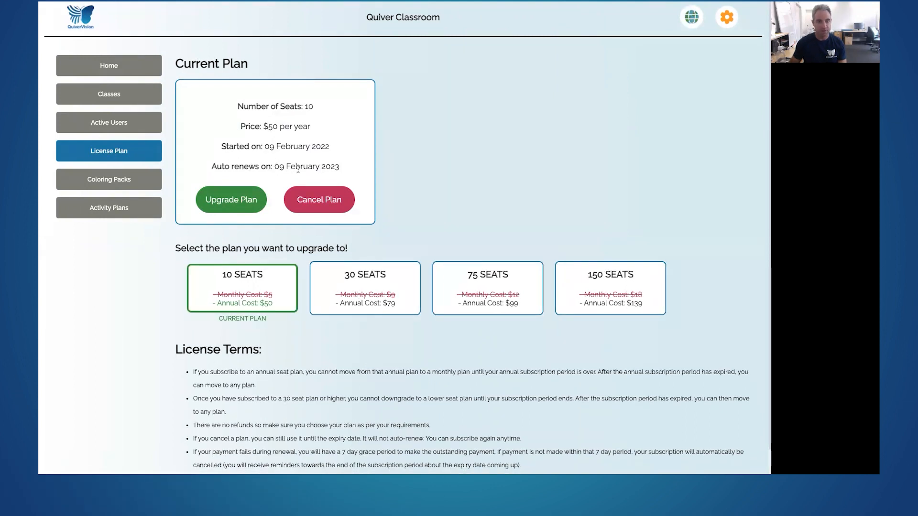
pyautogui.moveTo(310, 232)
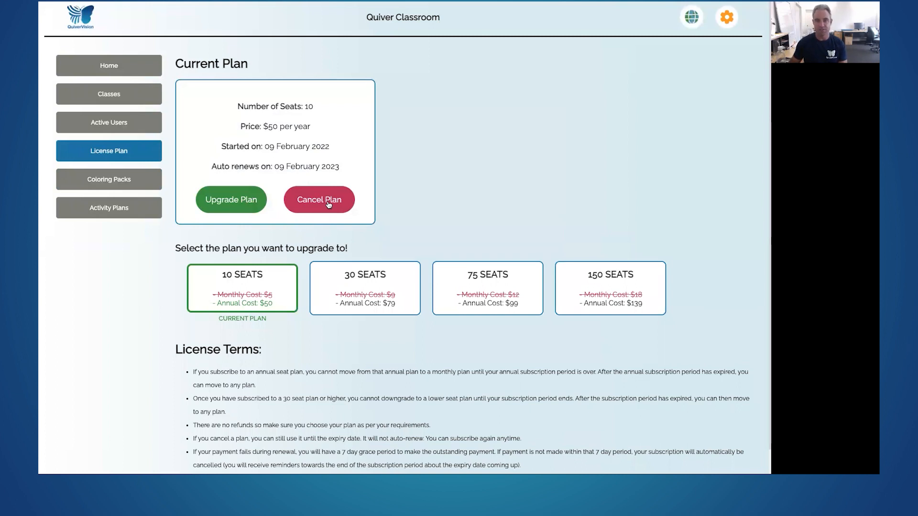
pyautogui.moveTo(293, 142)
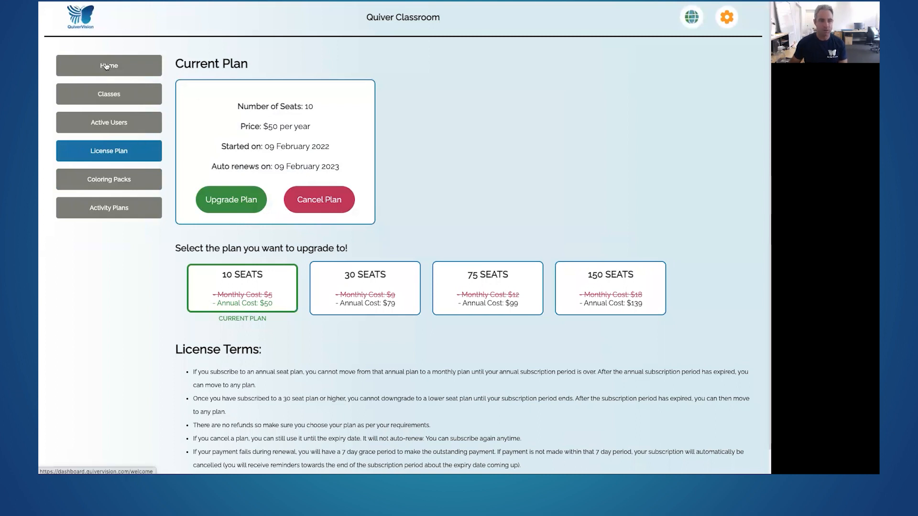
pyautogui.click(108, 65)
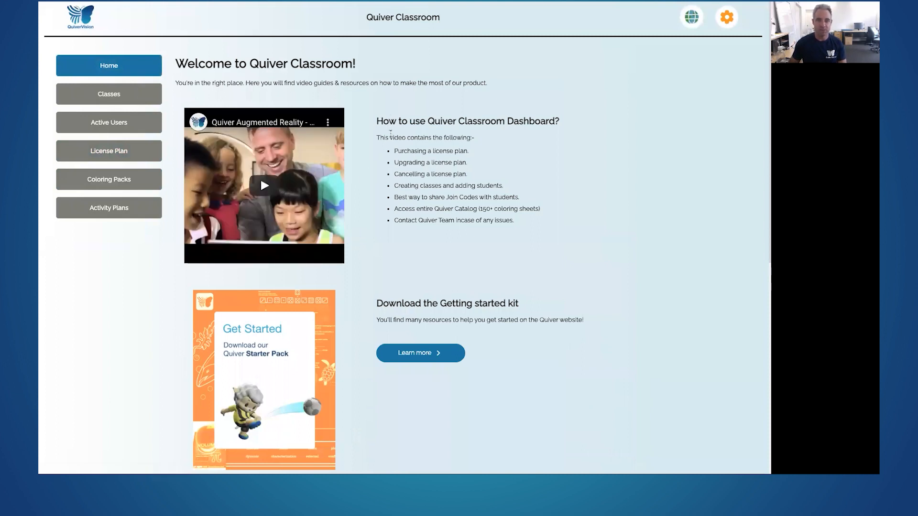
# Switch the dashboard language to Japanese from the globe menu.
pyautogui.click(690, 17)
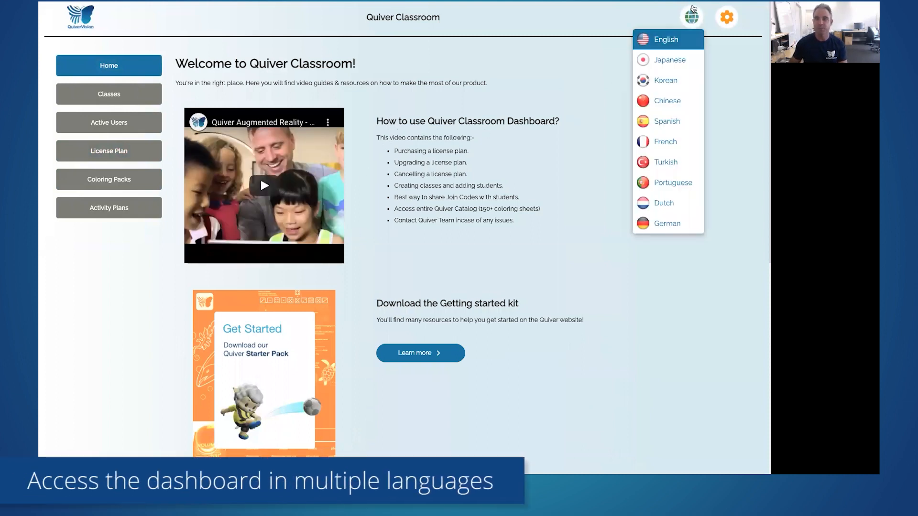
pyautogui.click(690, 17)
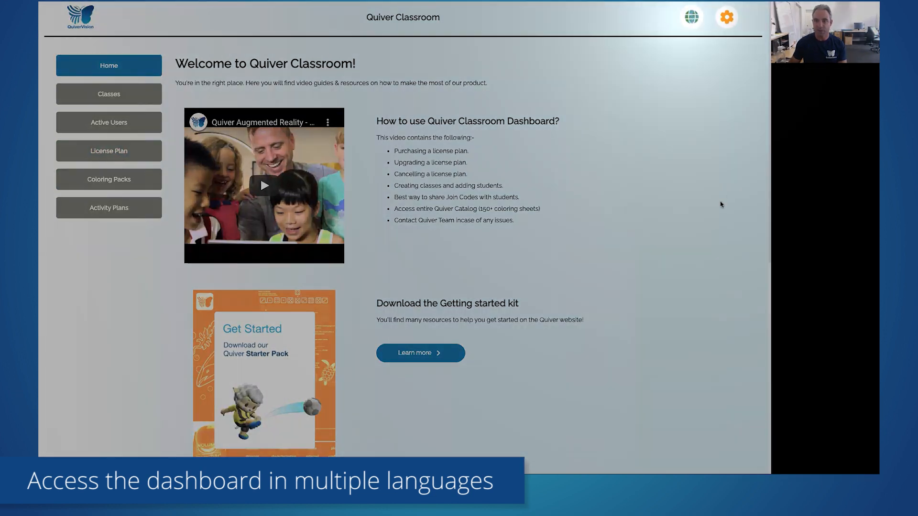
pyautogui.click(689, 17)
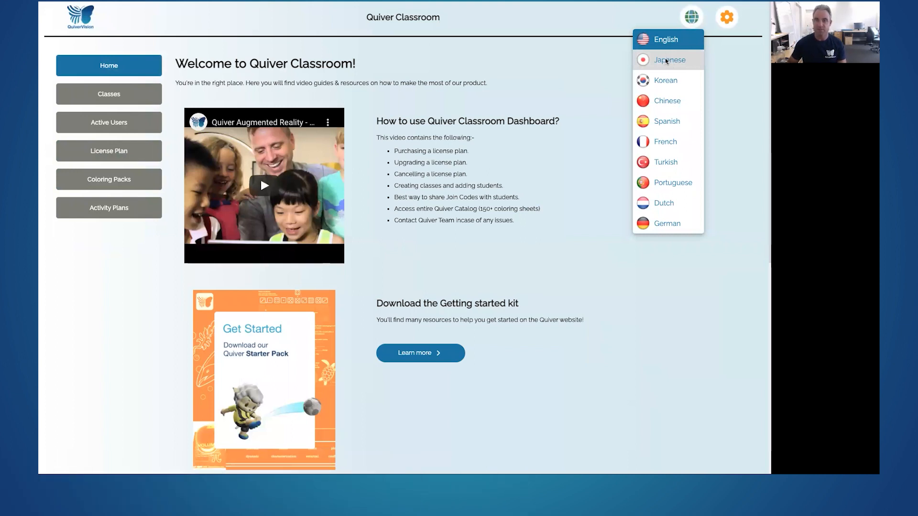
pyautogui.click(669, 59)
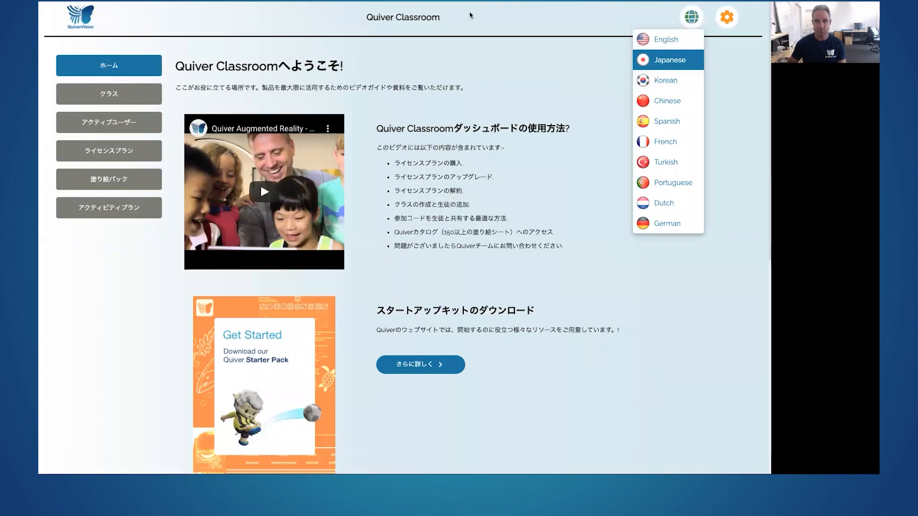
pyautogui.click(691, 16)
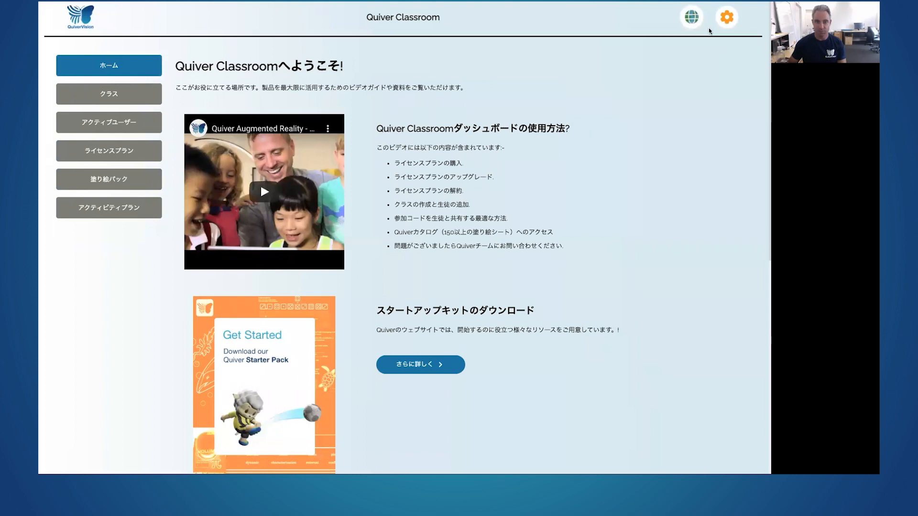
# Switch the dashboard to Chinese, then French, then back to English.
pyautogui.click(690, 18)
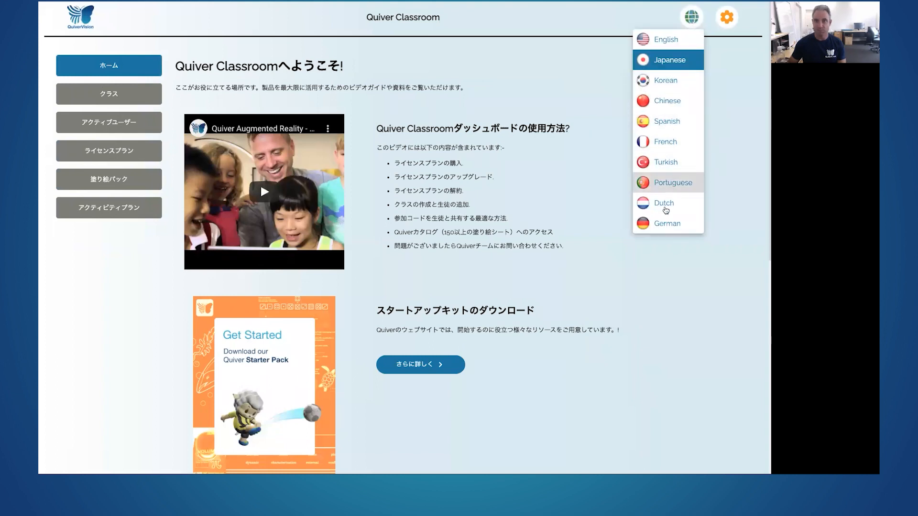
pyautogui.moveTo(665, 100)
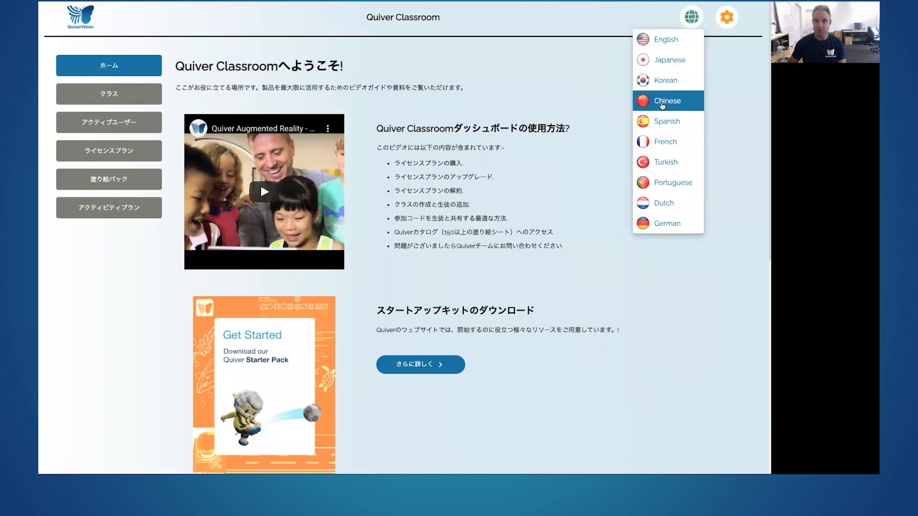
pyautogui.click(666, 101)
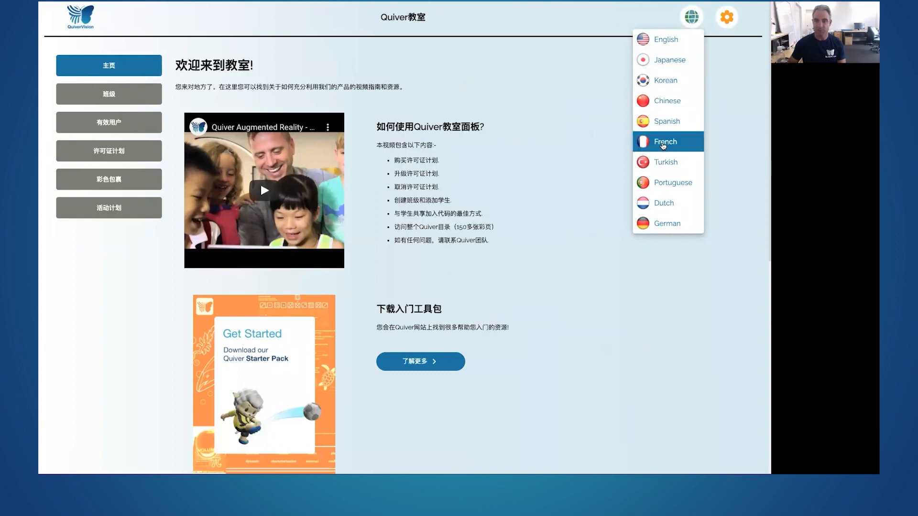
pyautogui.click(664, 141)
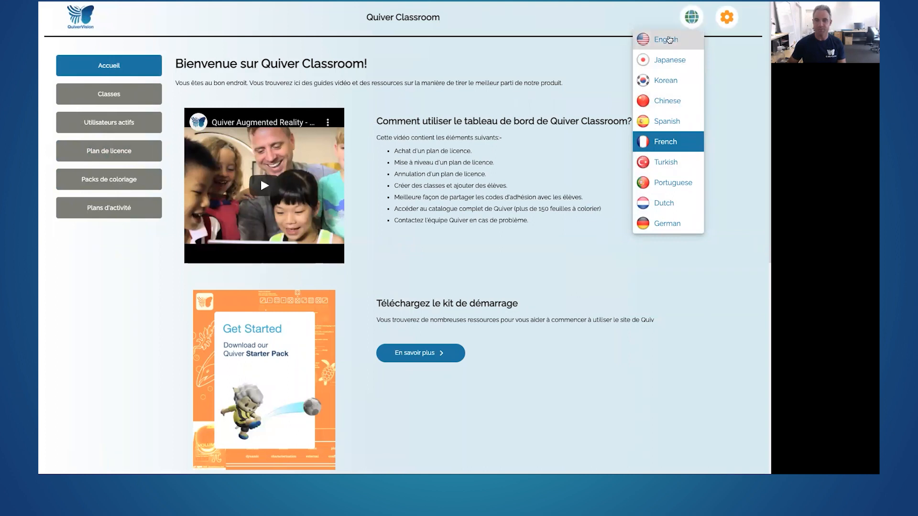
pyautogui.click(666, 39)
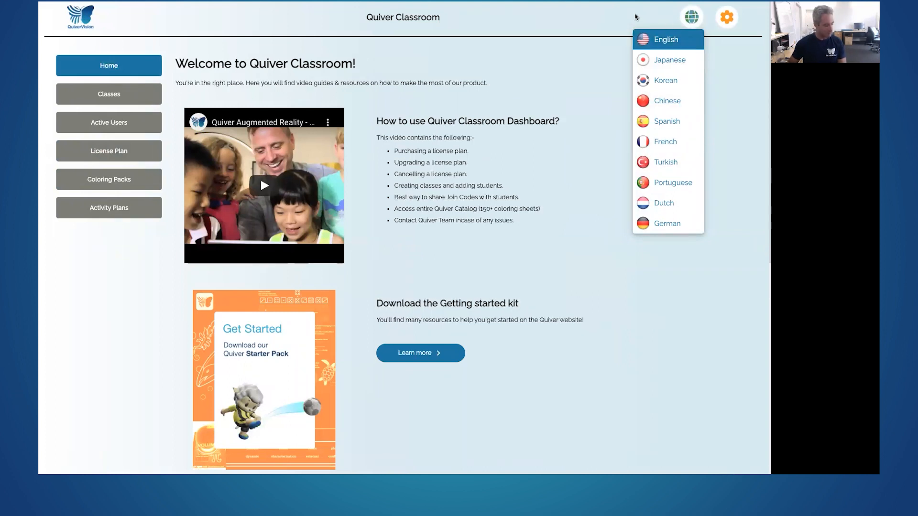
pyautogui.click(613, 126)
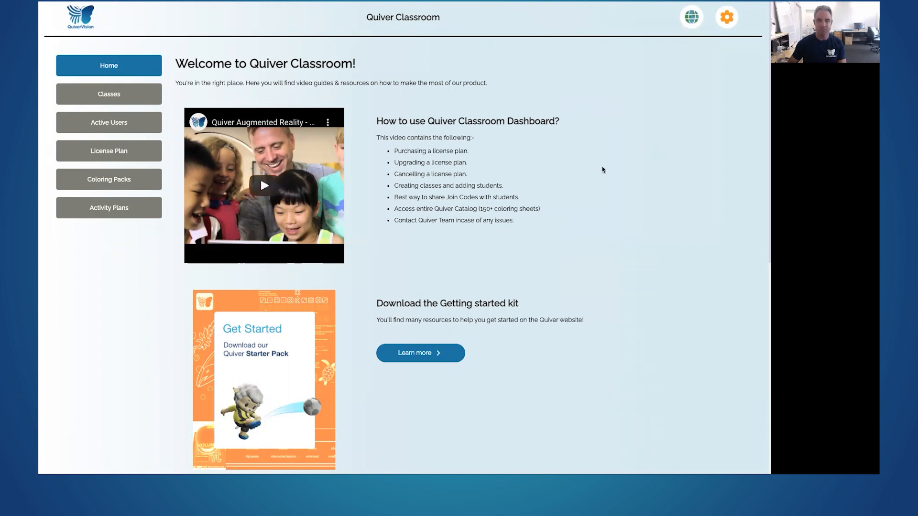
pyautogui.moveTo(712, 49)
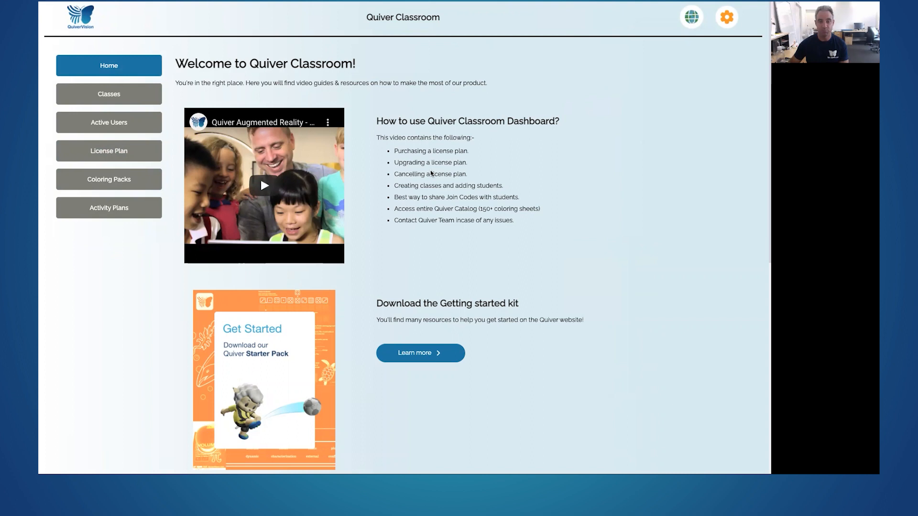
pyautogui.moveTo(479, 319)
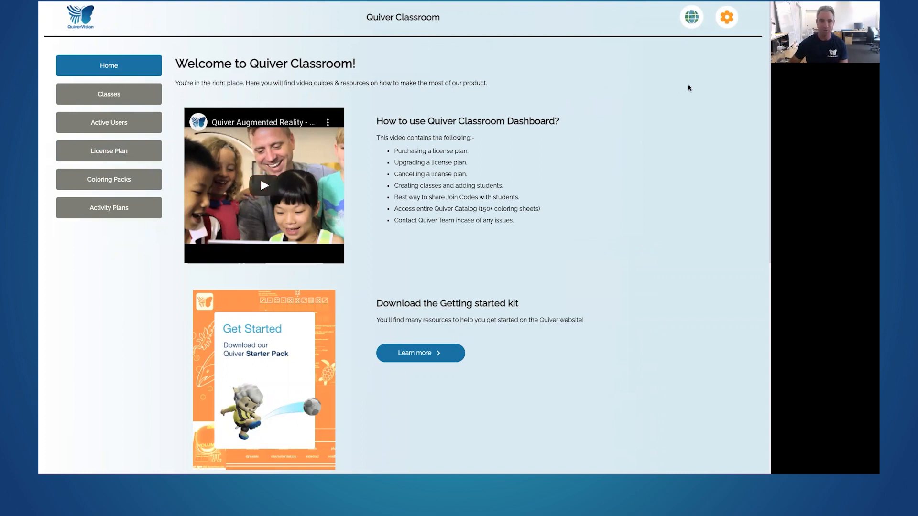
pyautogui.moveTo(458, 253)
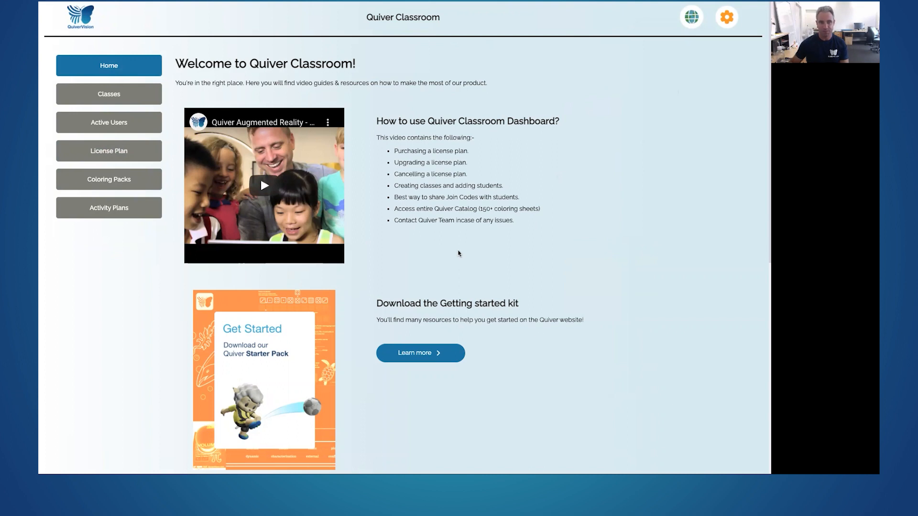